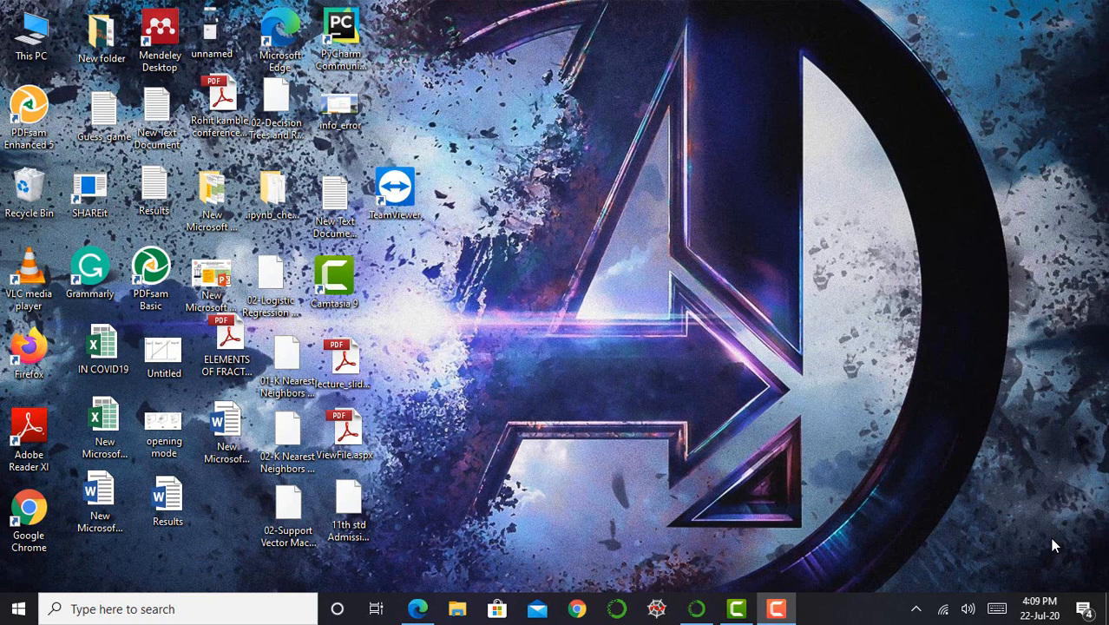
mouse_move(865, 534)
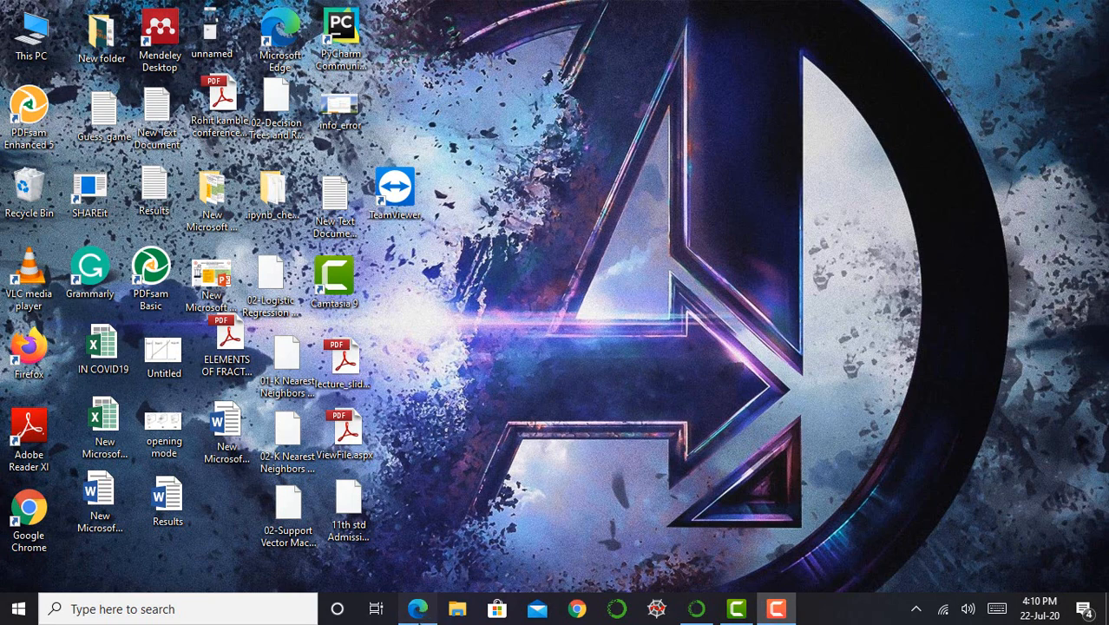
- Bring up the Data_Visualisation_I notebook in the browser and maximize it
left_click(416, 607)
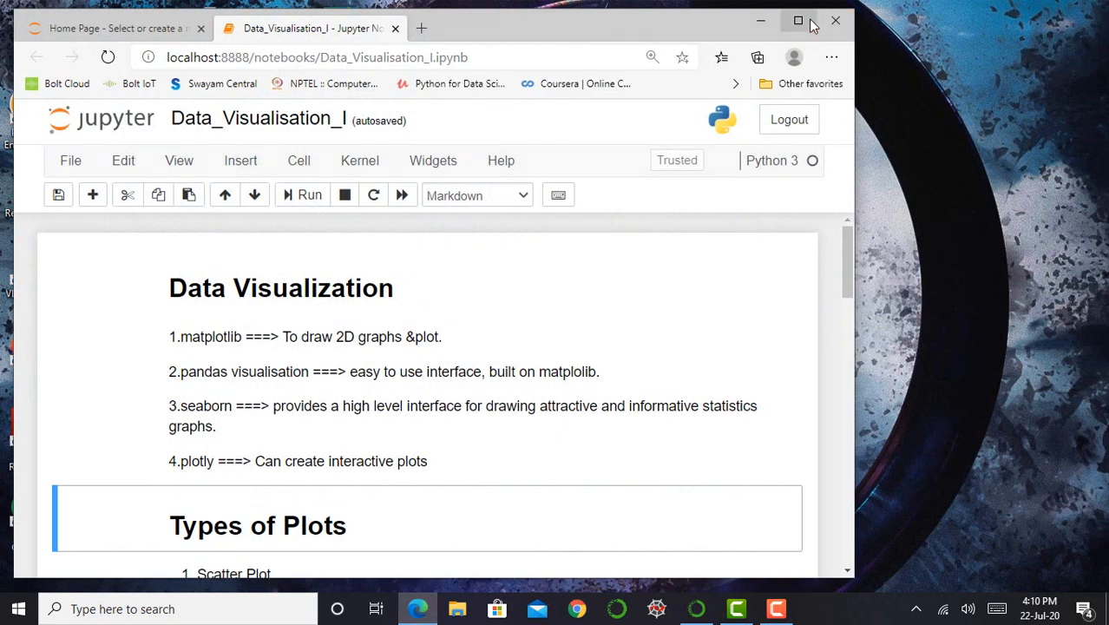
left_click(798, 21)
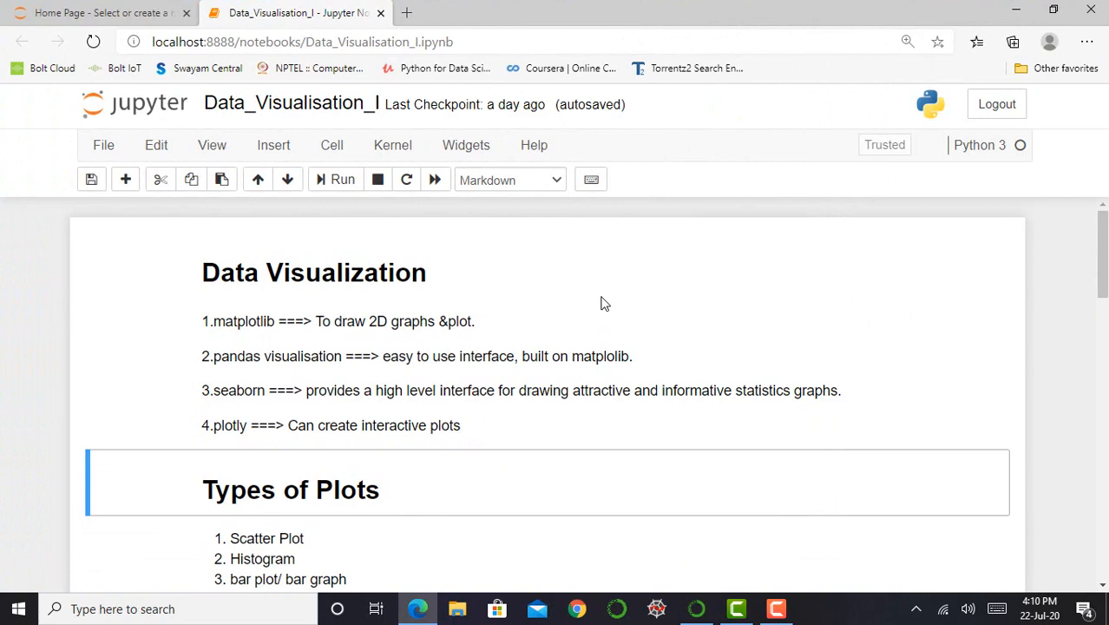
mouse_move(443, 413)
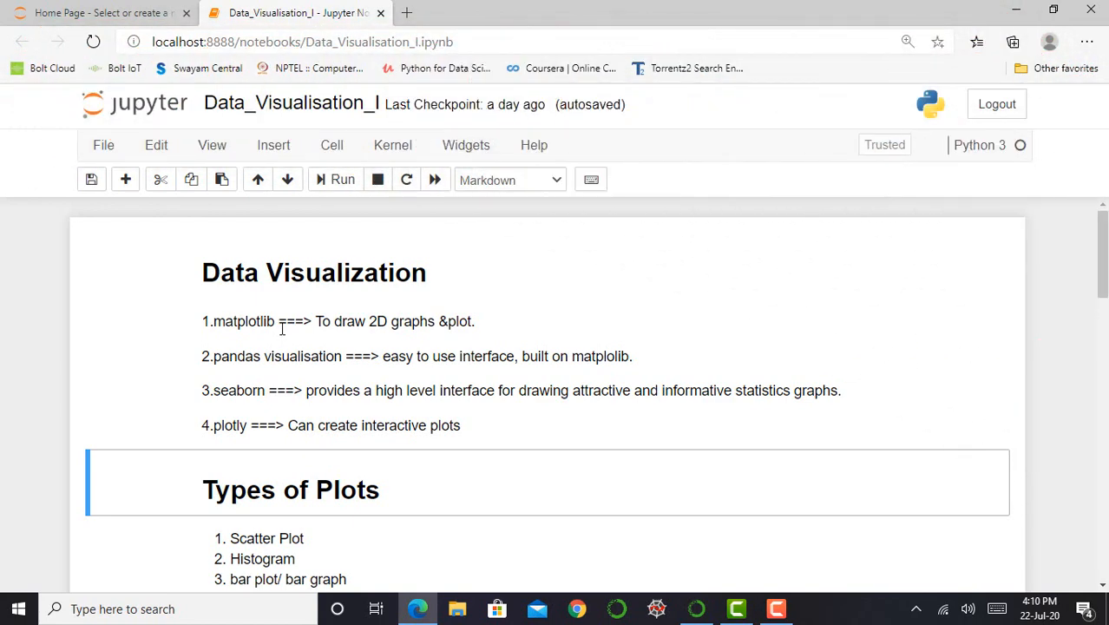
mouse_move(451, 409)
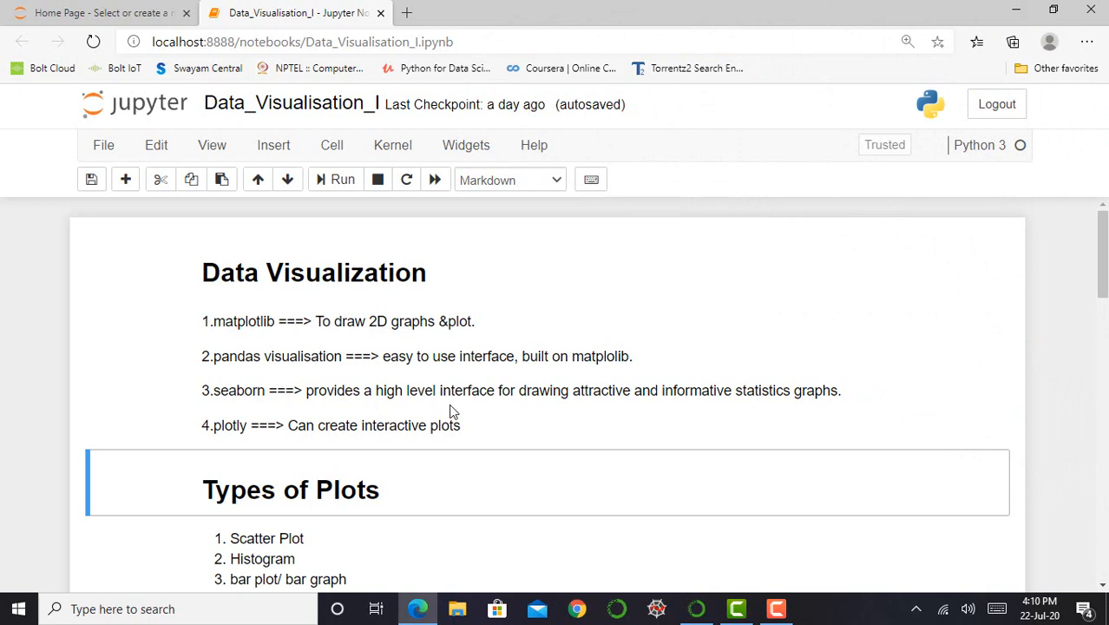
mouse_move(632, 424)
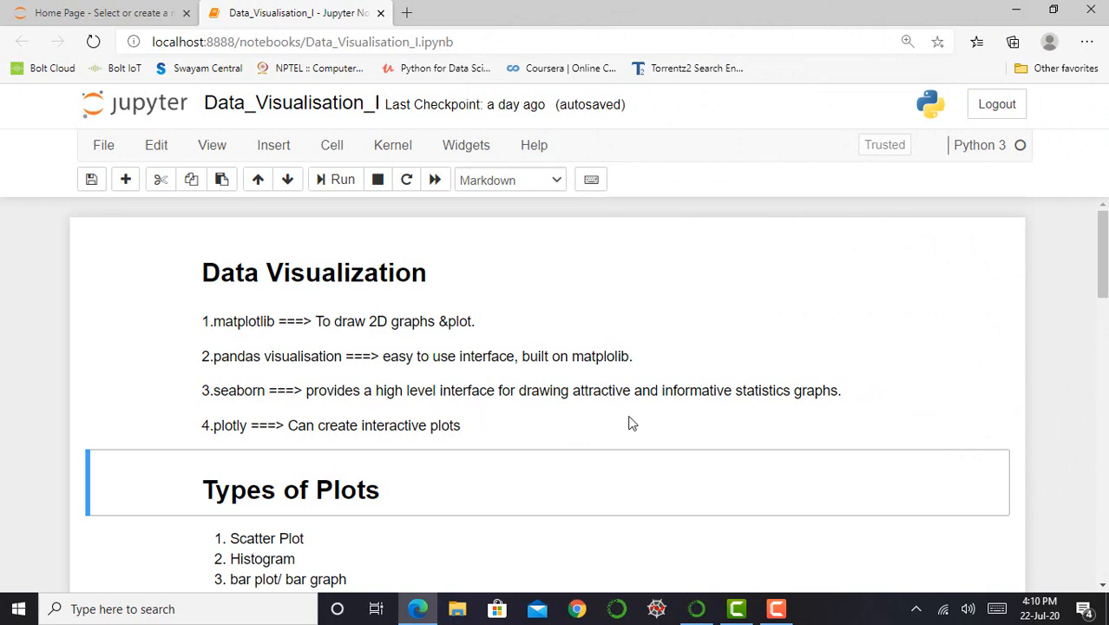
mouse_move(711, 422)
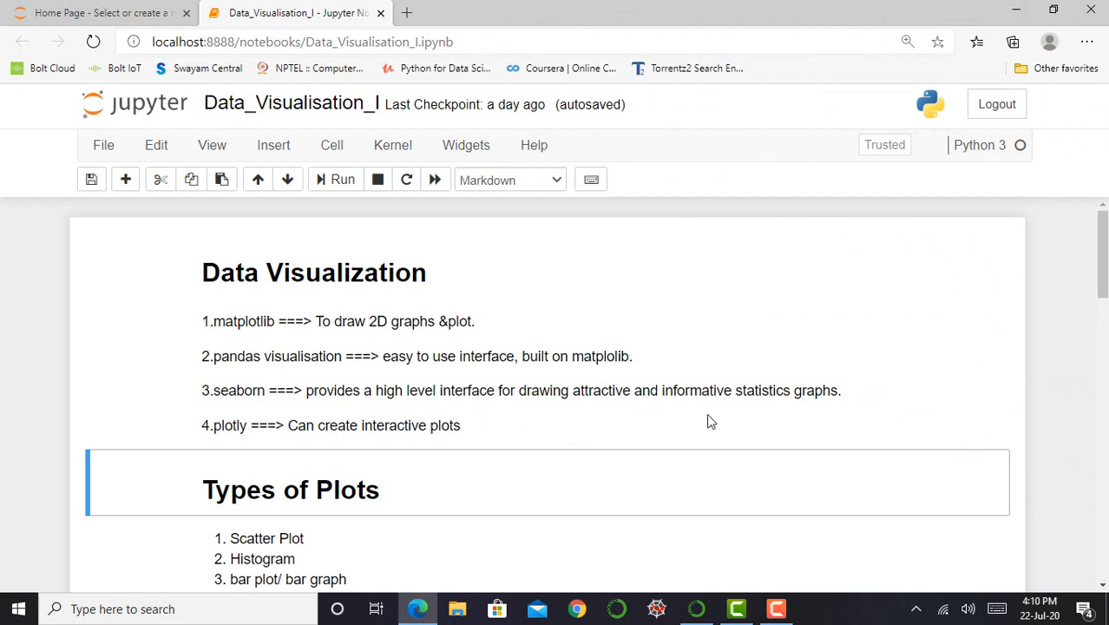
- Move to the Import Necessary Libraries cell (pandas, numpy, matplotlib.pyplot, os) and save the notebook
scroll("down", 3)
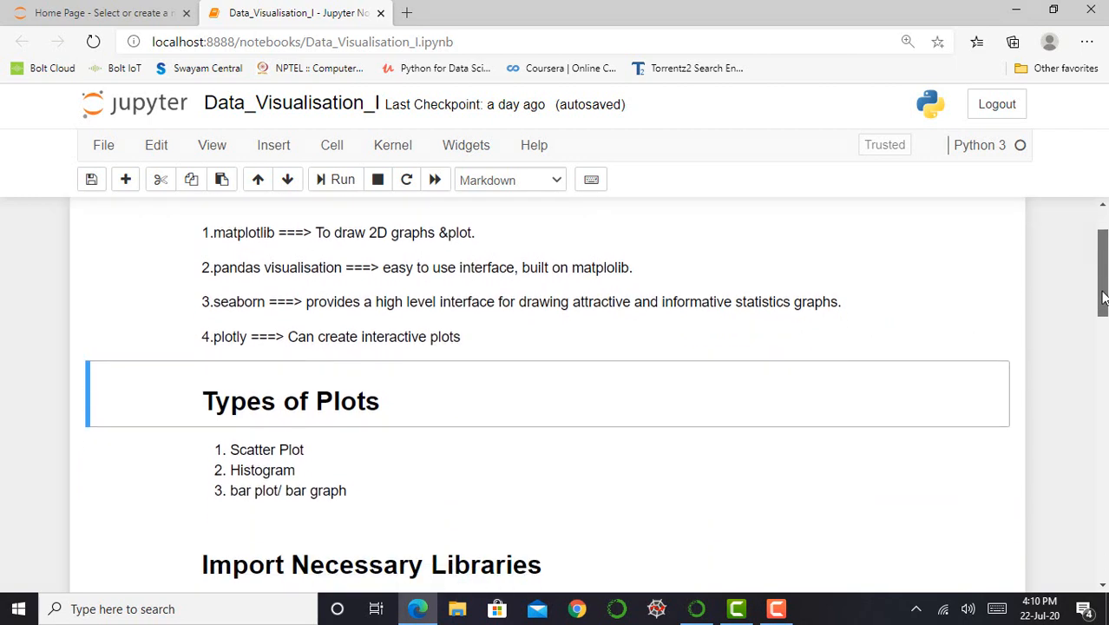
scroll("down", 3)
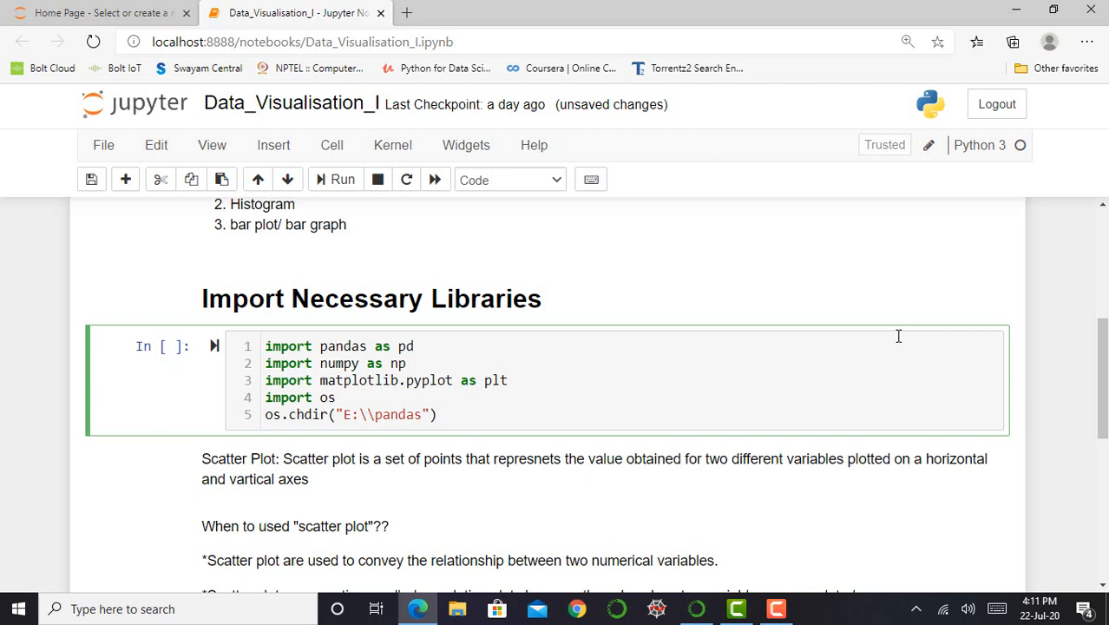
left_click(415, 347)
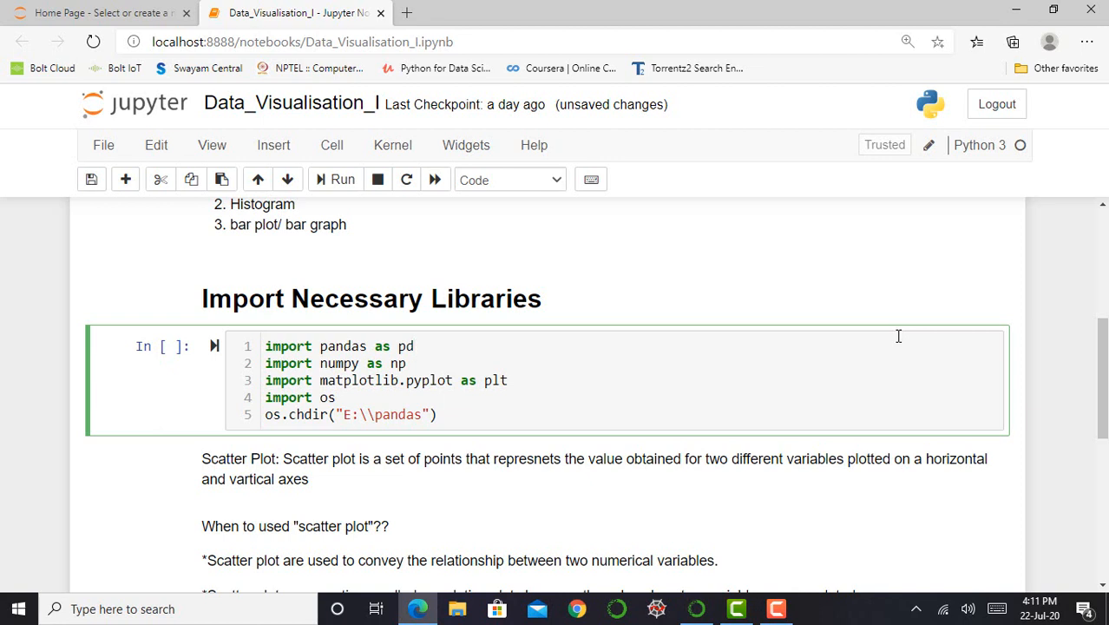
left_click(414, 345)
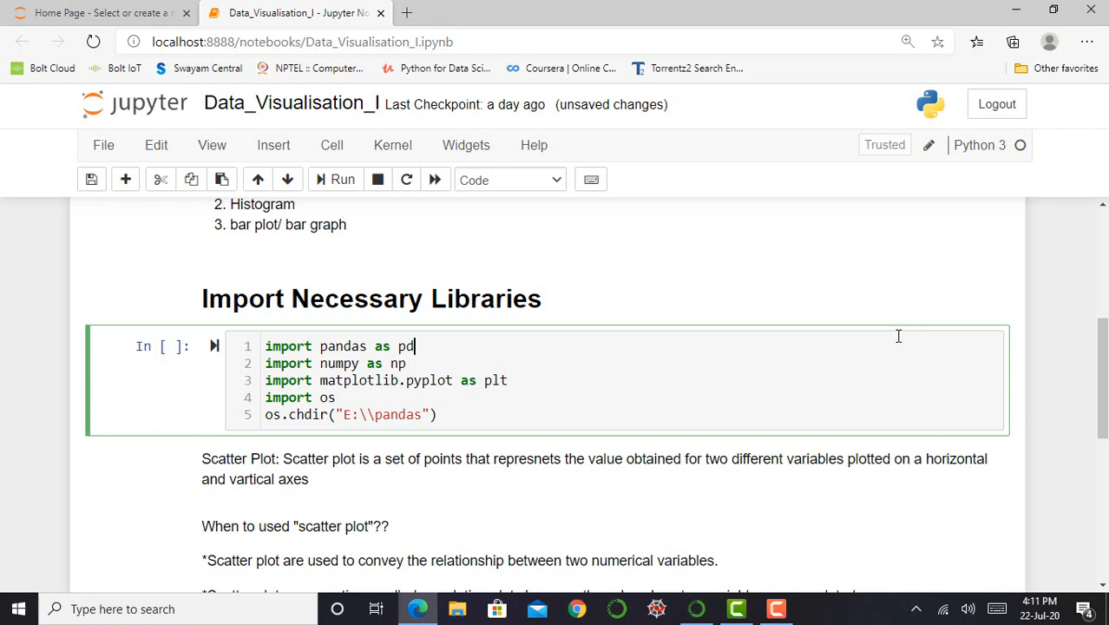
mouse_move(669, 390)
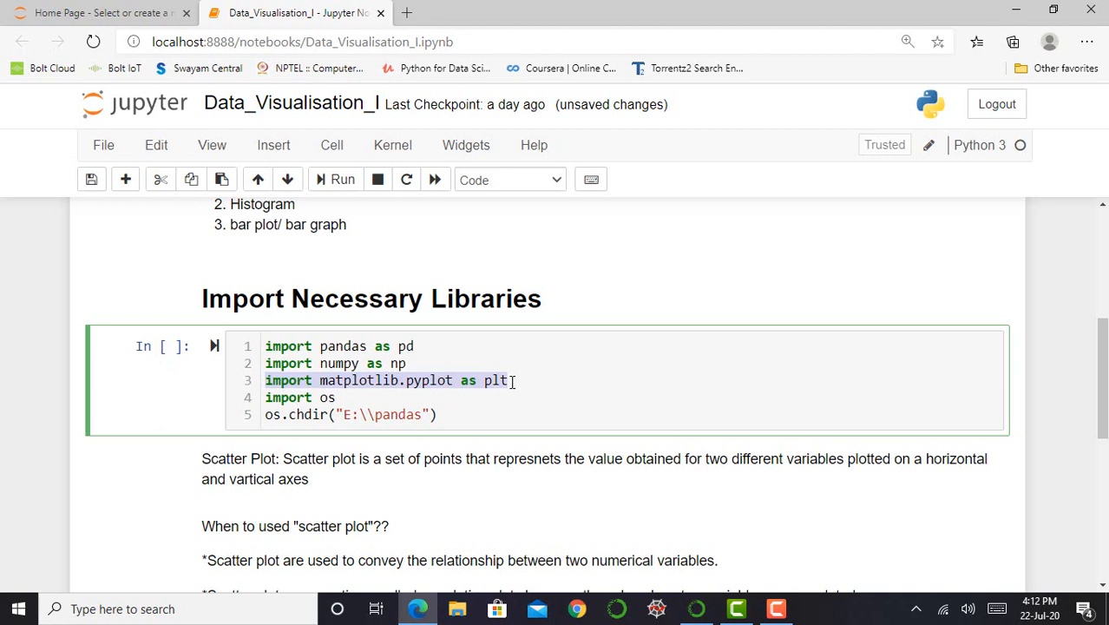
key("ctrl+s")
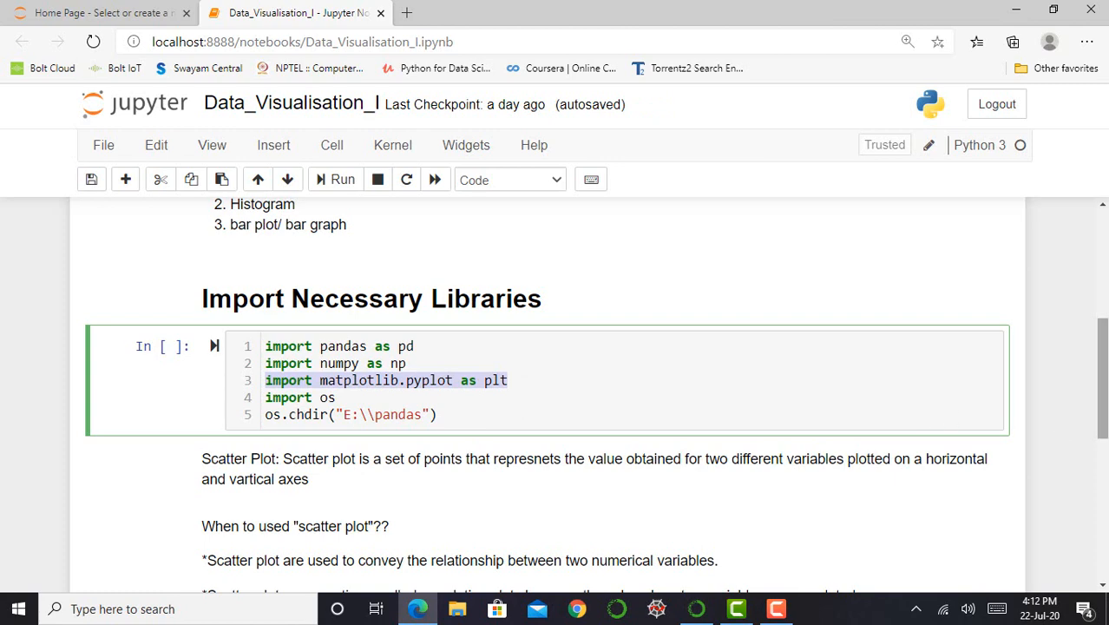
scroll("down", 3)
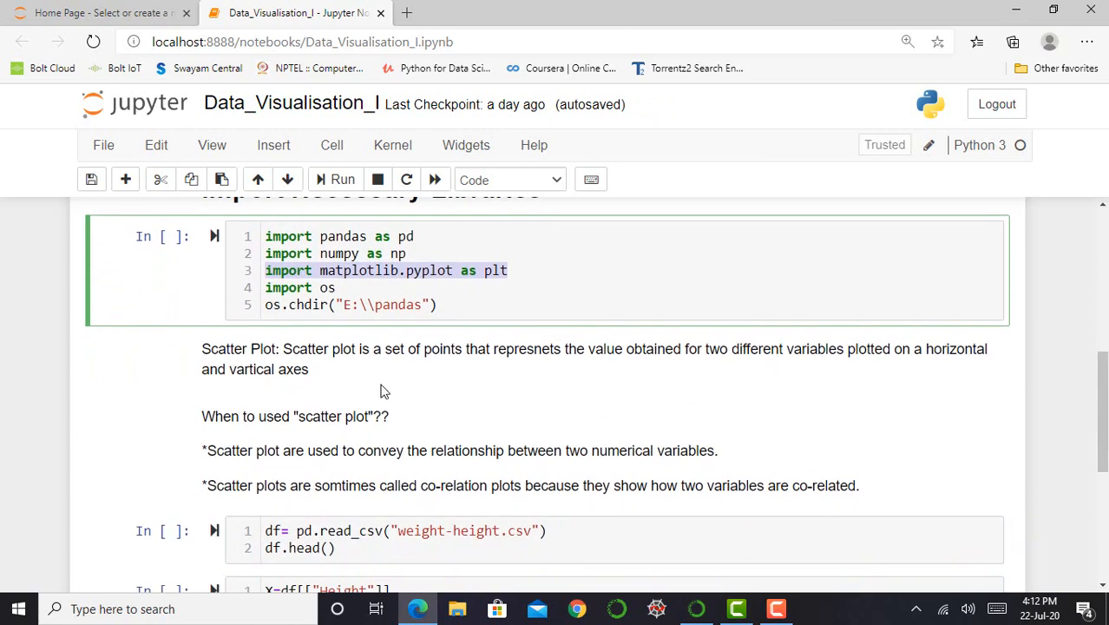
mouse_move(416, 371)
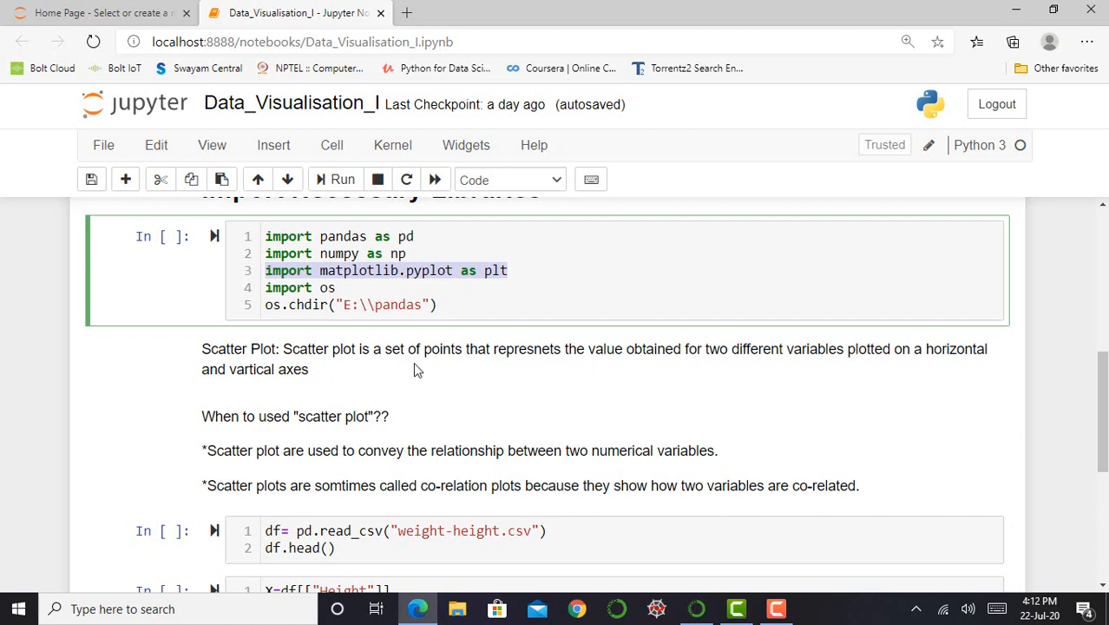
mouse_move(581, 376)
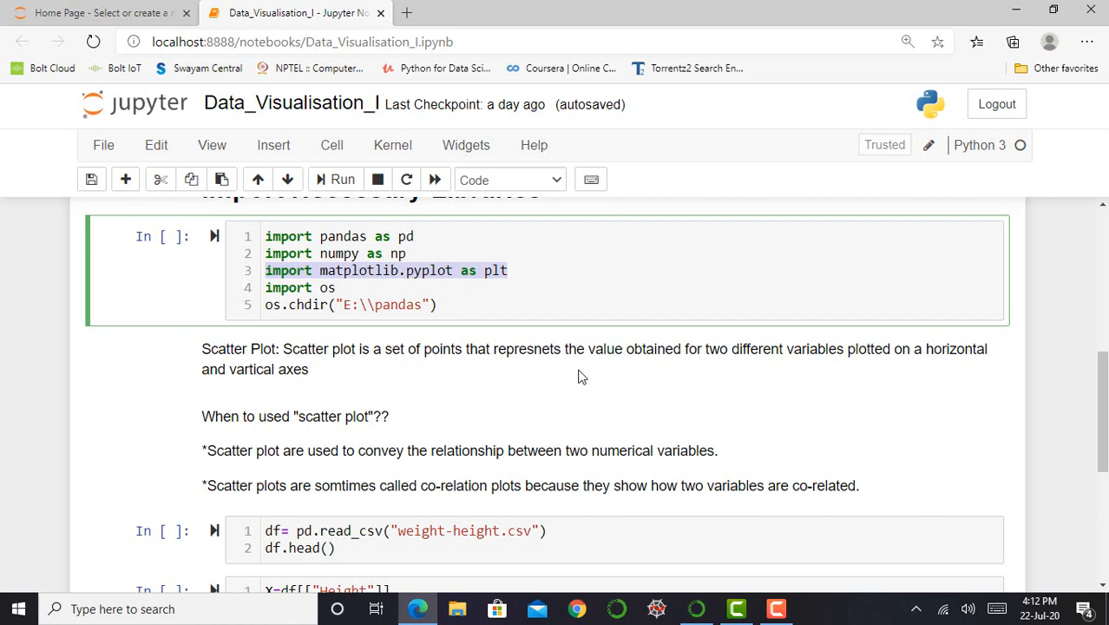
mouse_move(927, 388)
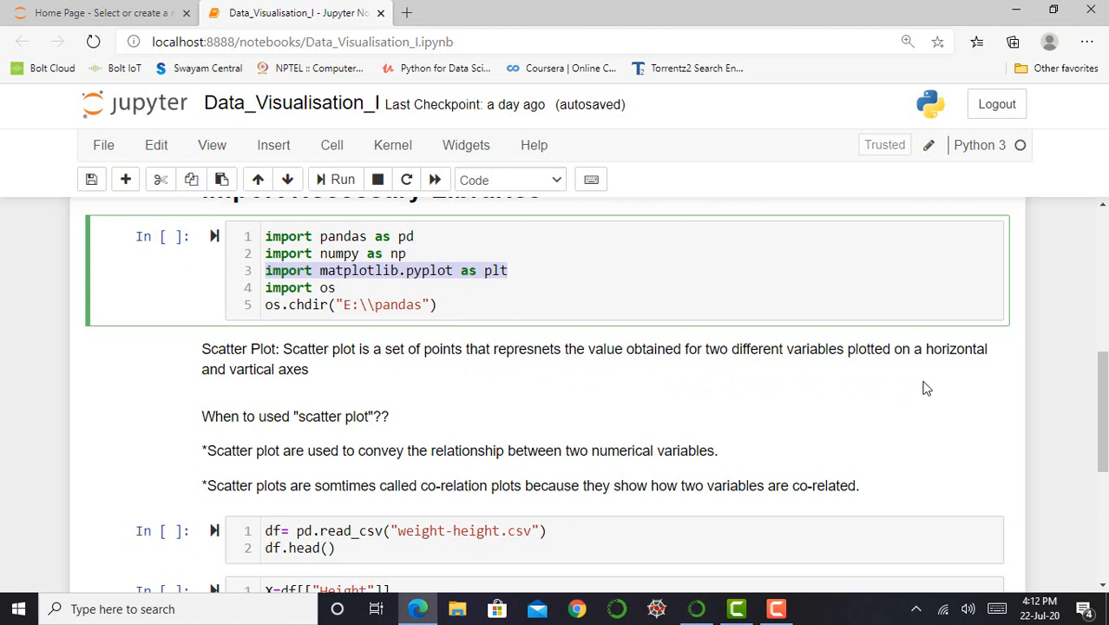
mouse_move(949, 380)
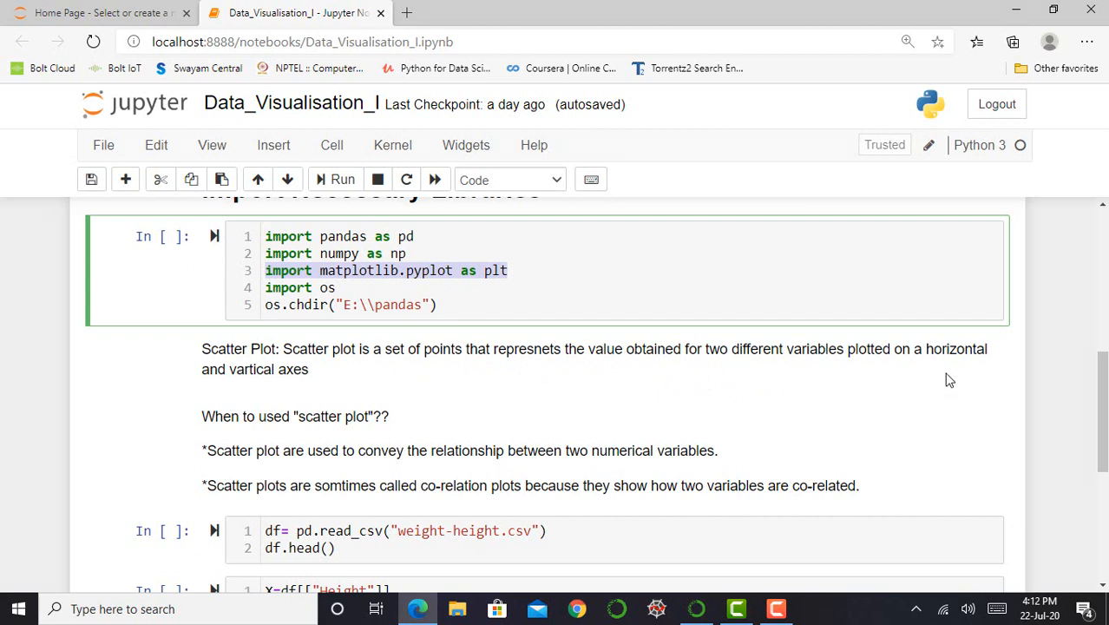
mouse_move(936, 366)
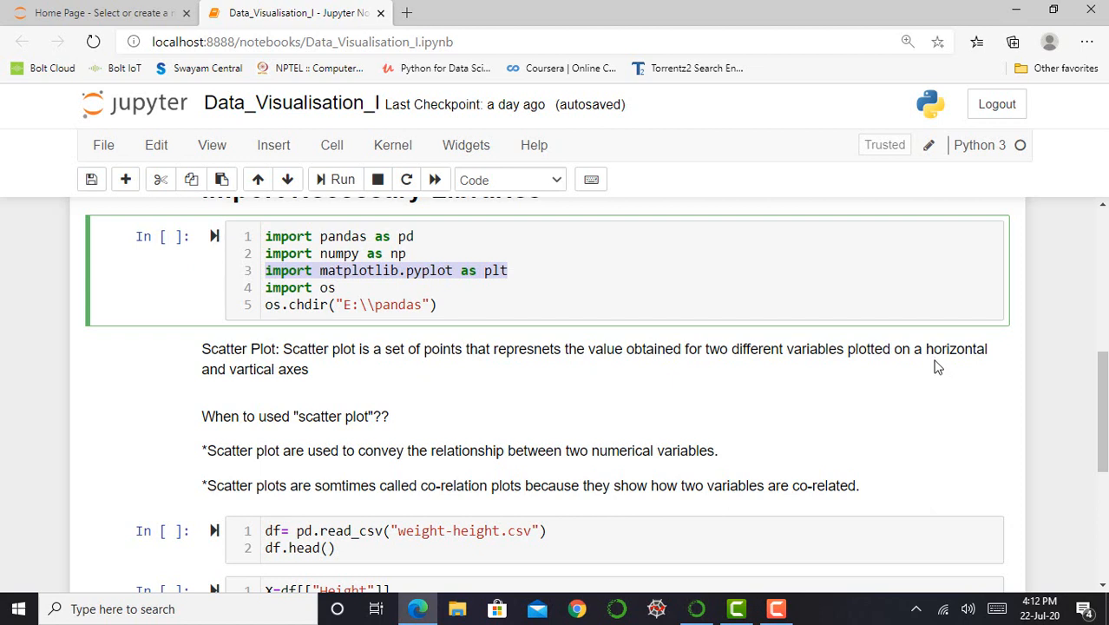
mouse_move(276, 387)
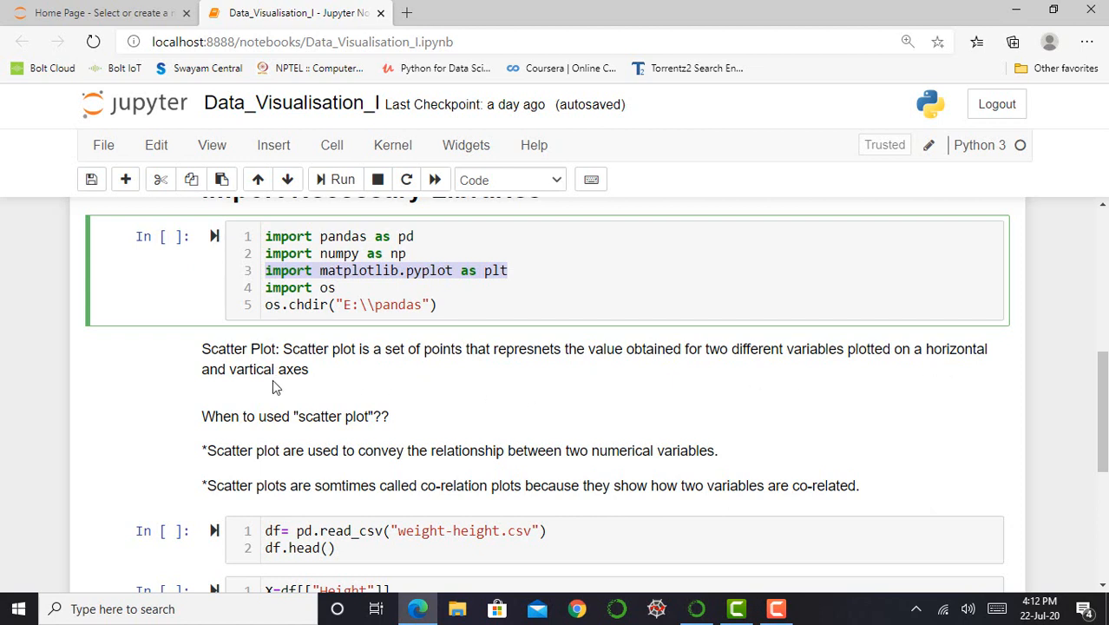
mouse_move(604, 330)
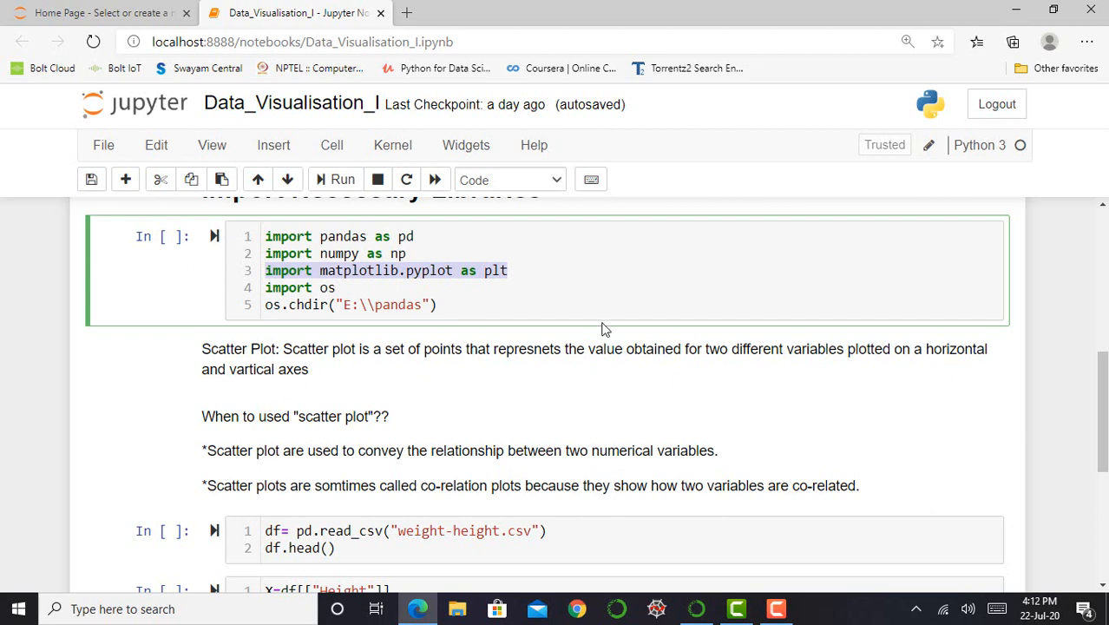
scroll("up", 3)
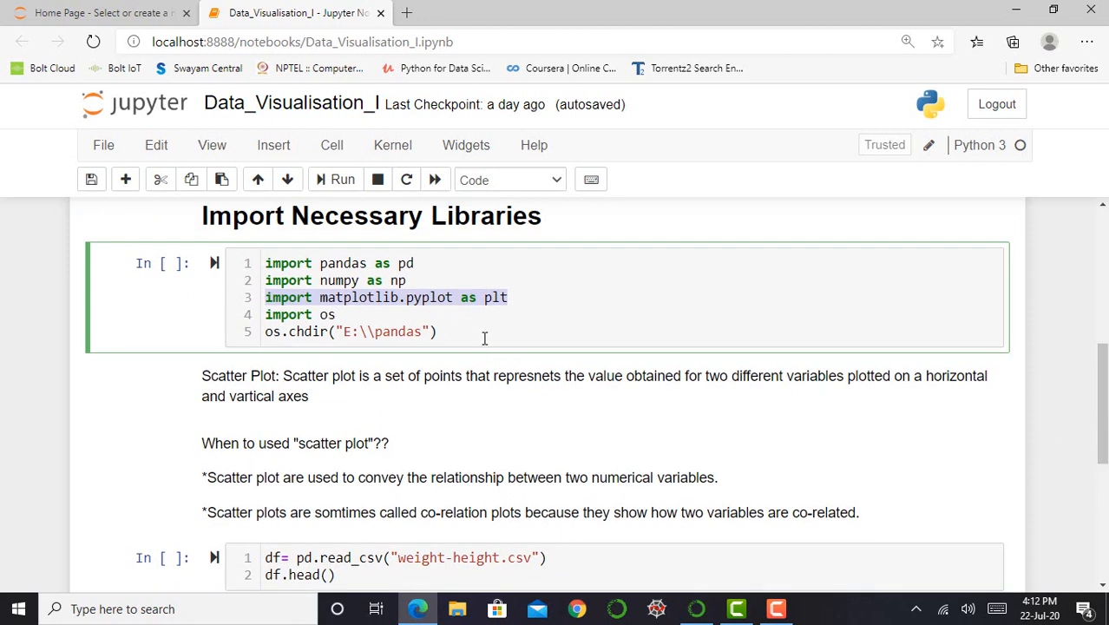
mouse_move(373, 280)
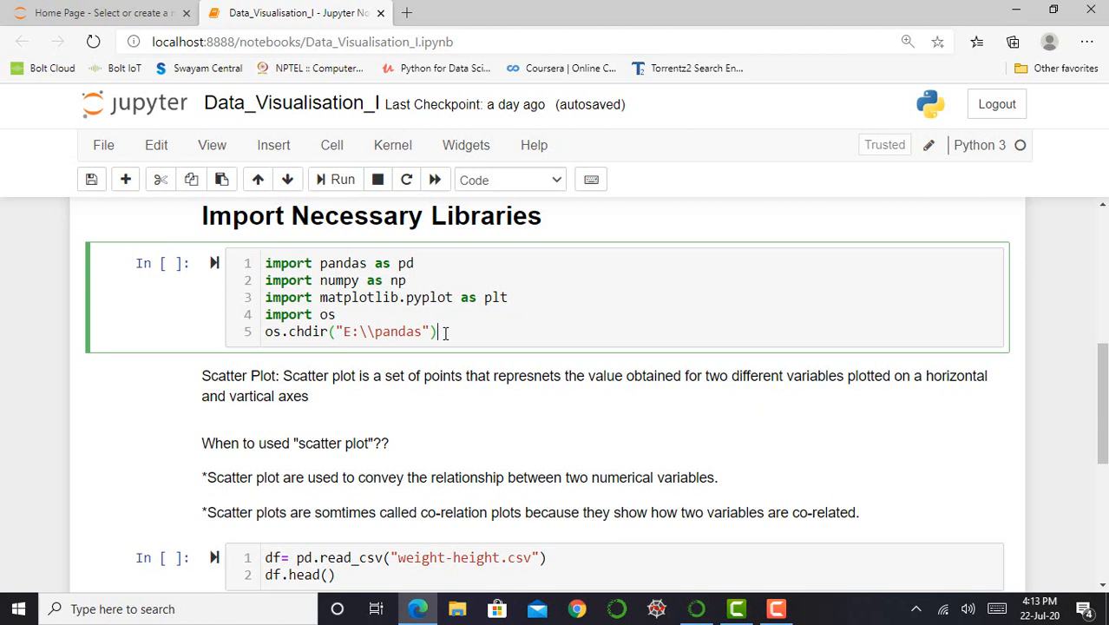
- Execute the library import cell so it becomes In [1]
left_click(341, 179)
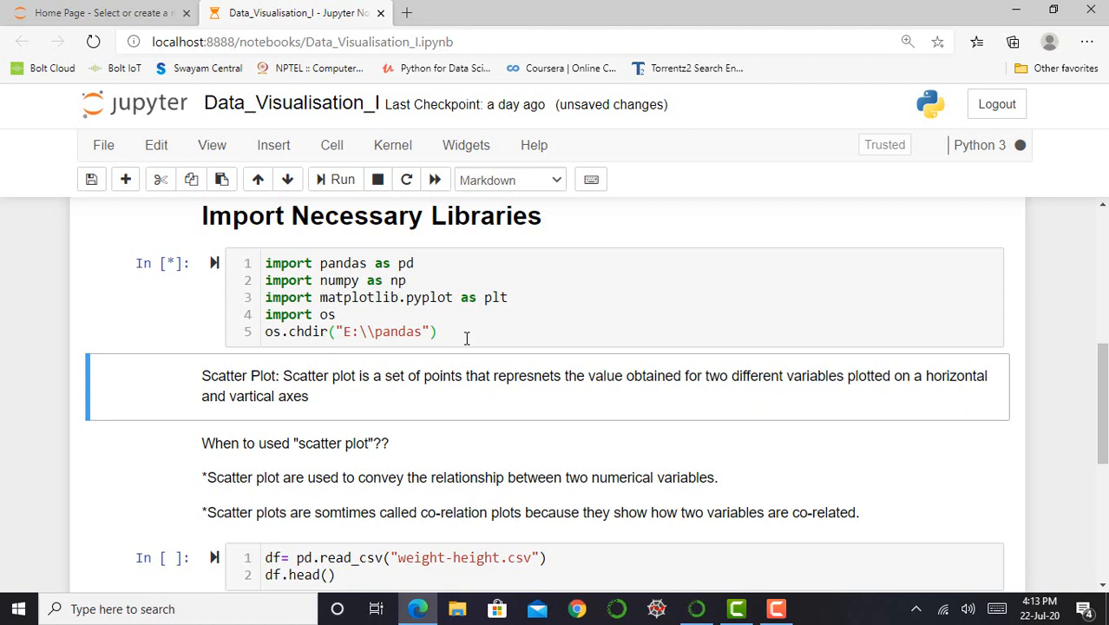
left_click(341, 179)
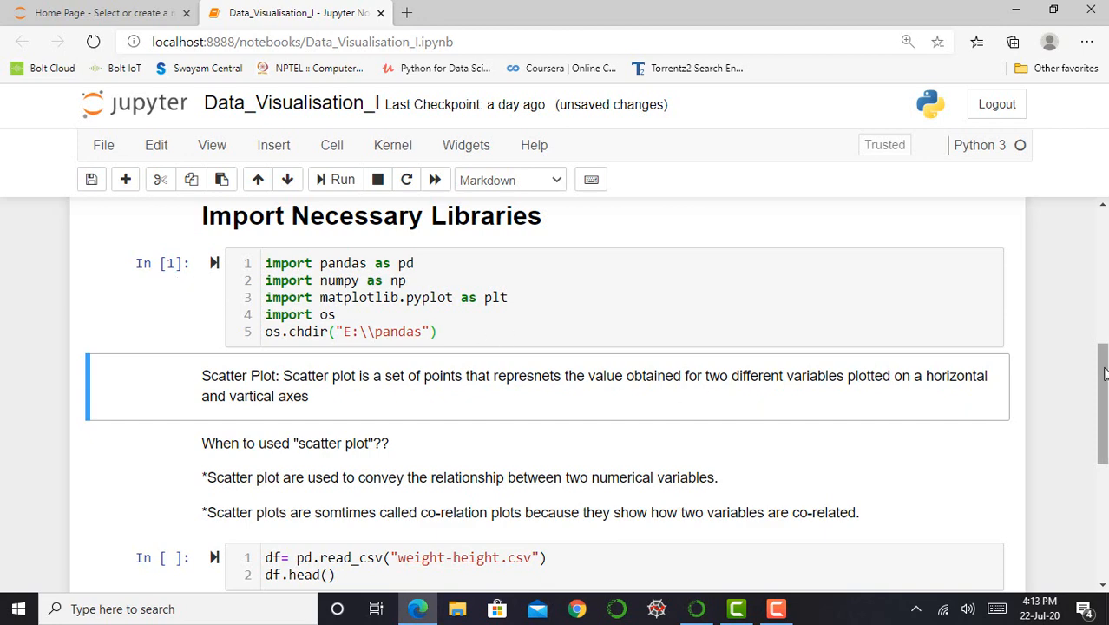
- Reach the weight-height.csv loading and scatter plot cells, then save the notebook
scroll("down", 3)
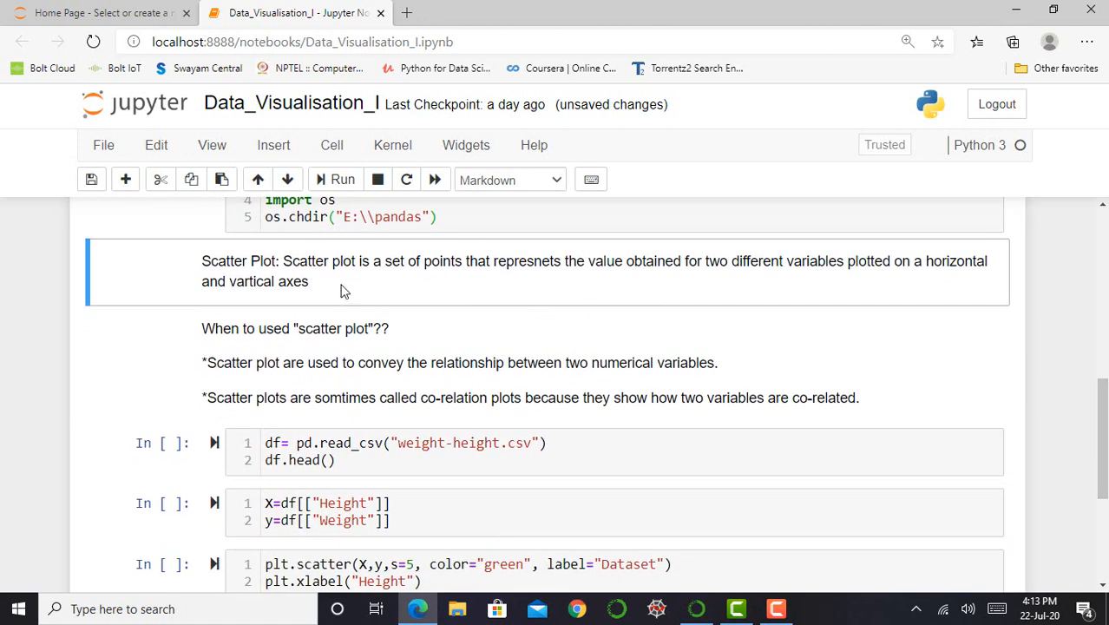
mouse_move(606, 302)
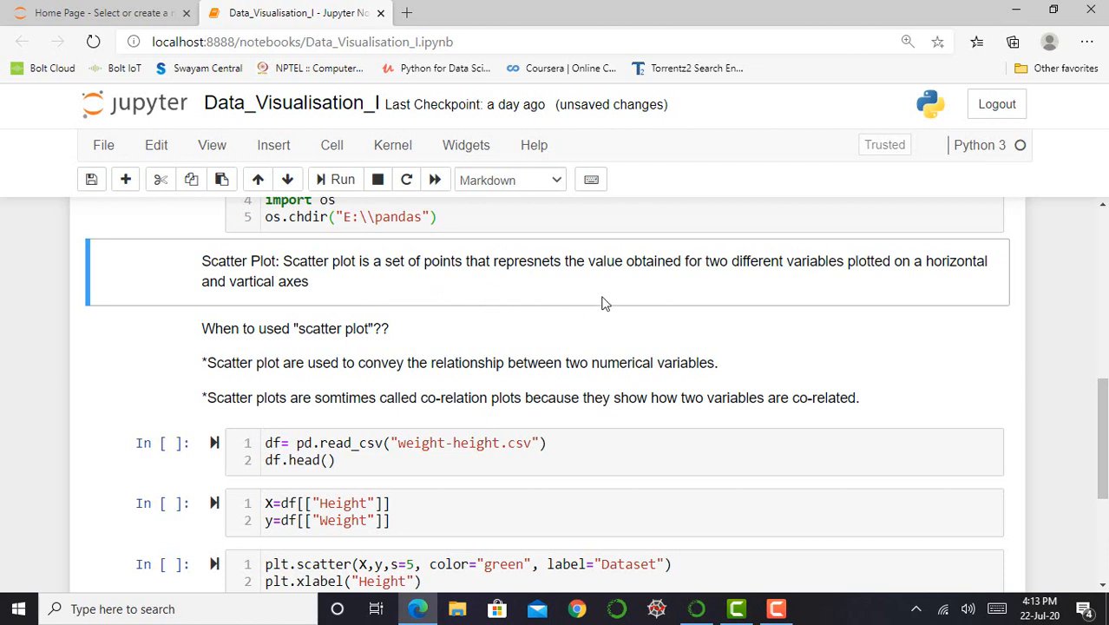
mouse_move(757, 302)
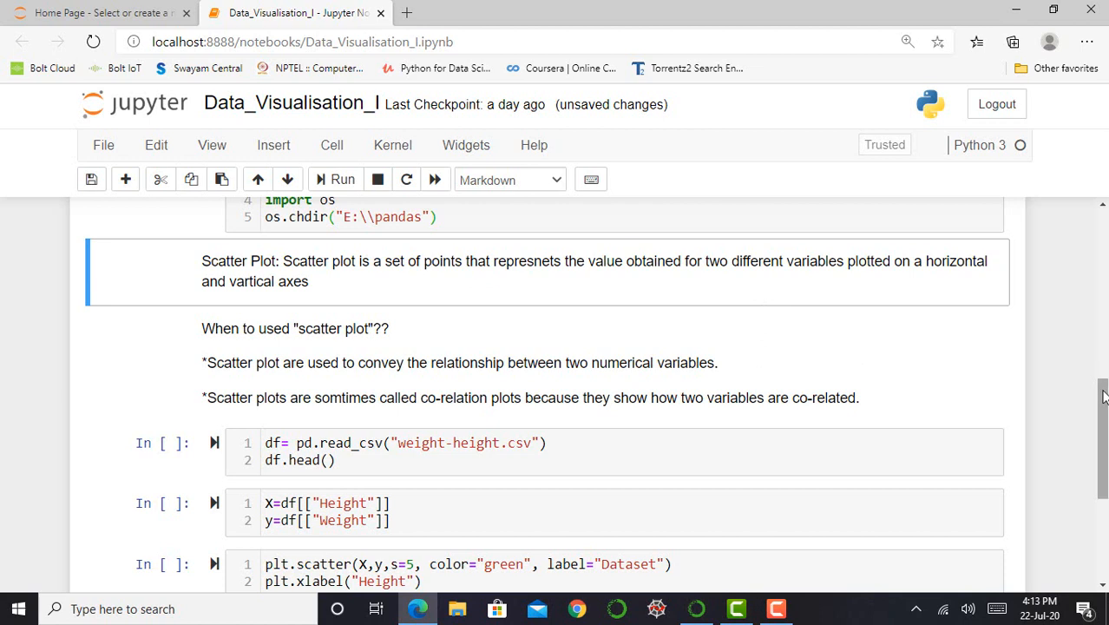
scroll("down", 3)
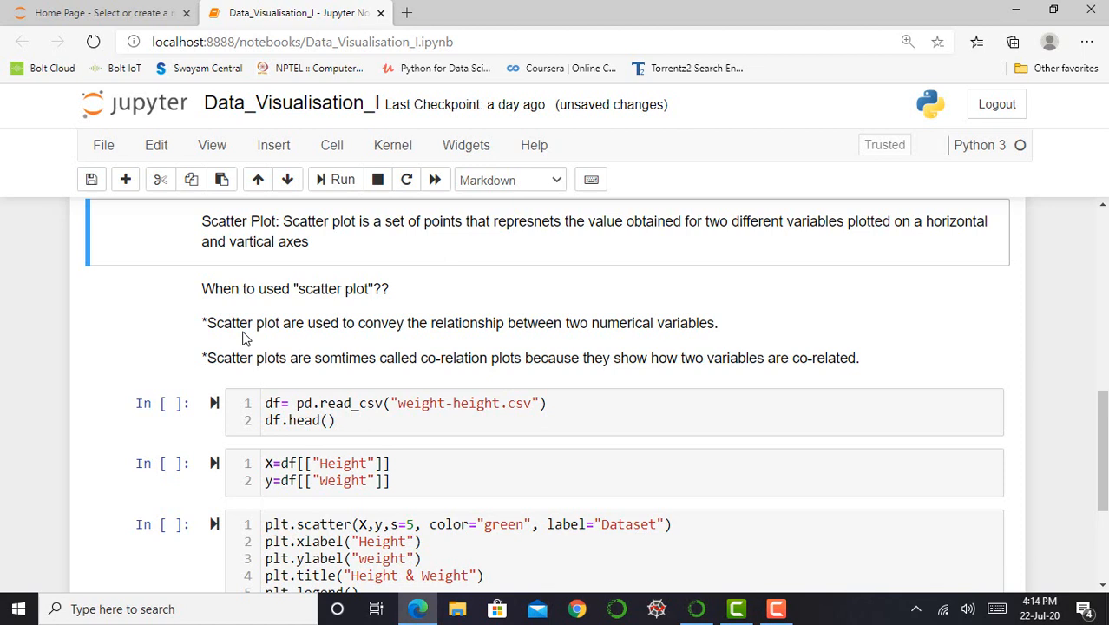
key("ctrl+s")
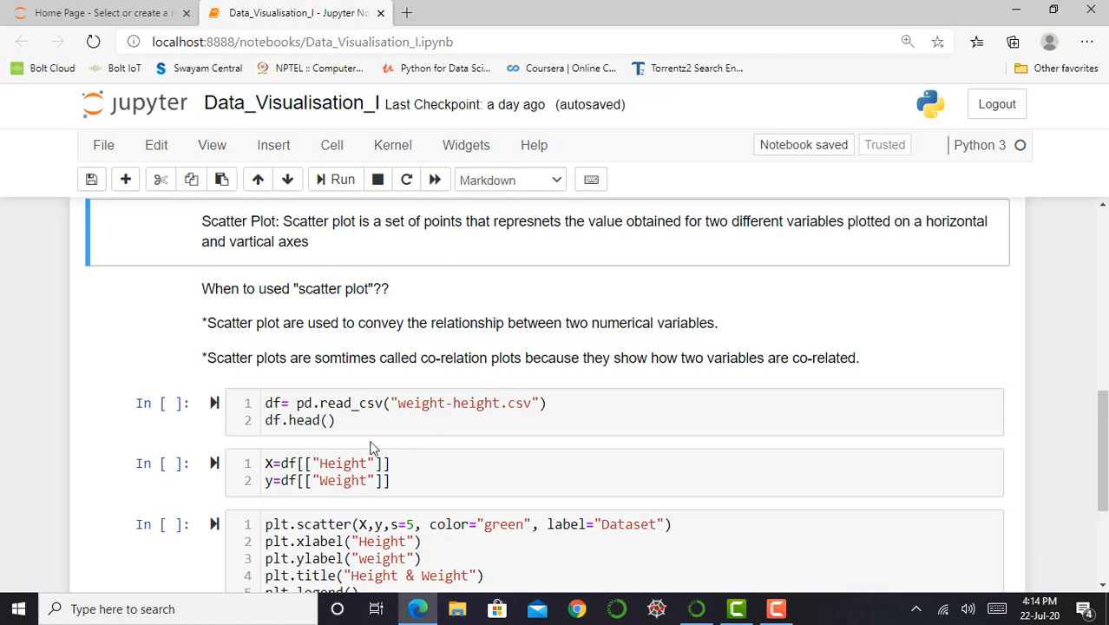
- Select the df = pd.read_csv("weight-height.csv") cell and start running it
left_click(371, 420)
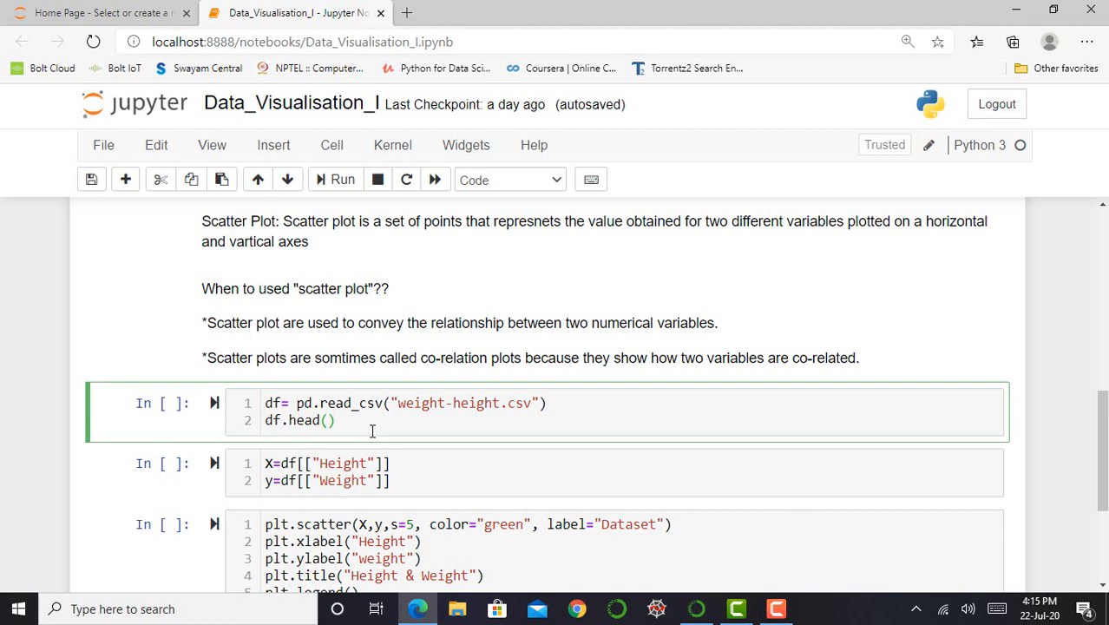
left_click(342, 179)
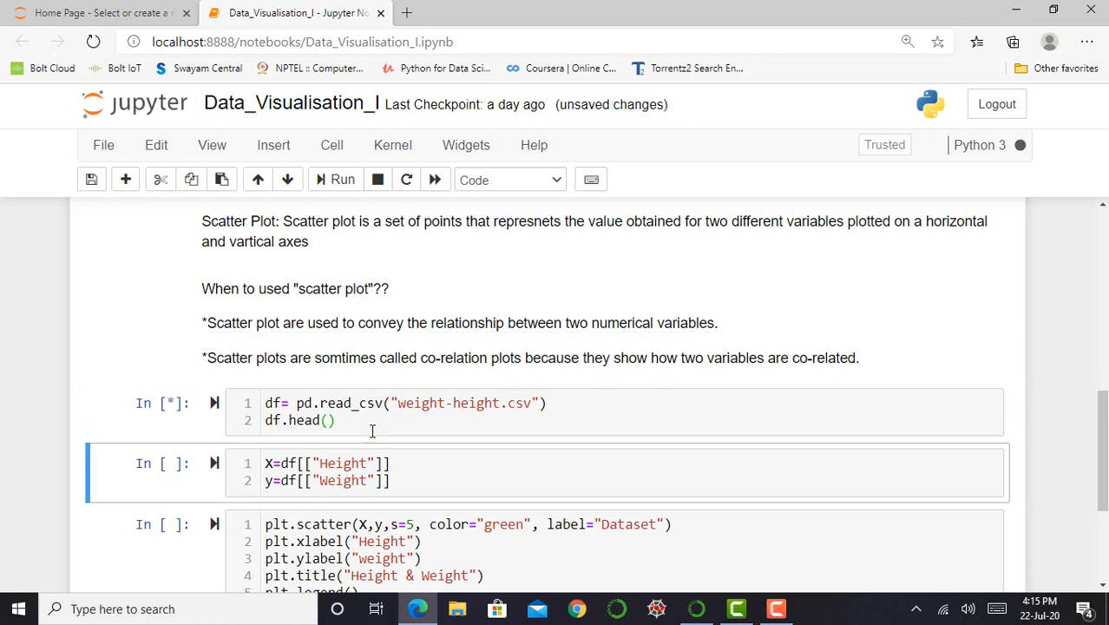
- Run the read_csv cell so df.head() shows the first five Gender, Height, Weight rows
left_click(342, 179)
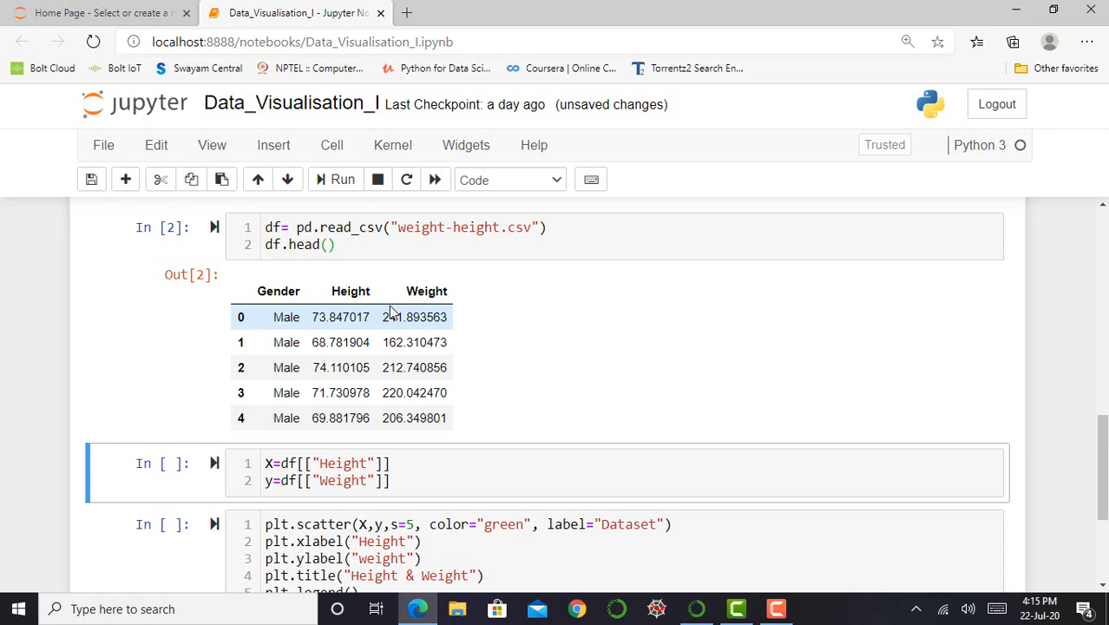
mouse_move(373, 302)
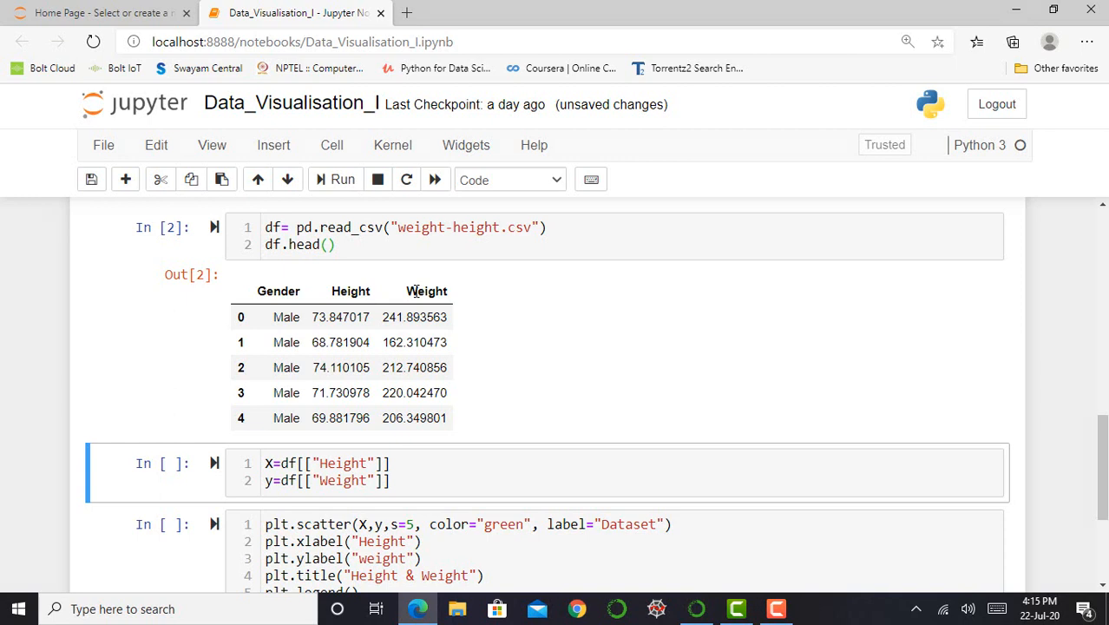
mouse_move(431, 292)
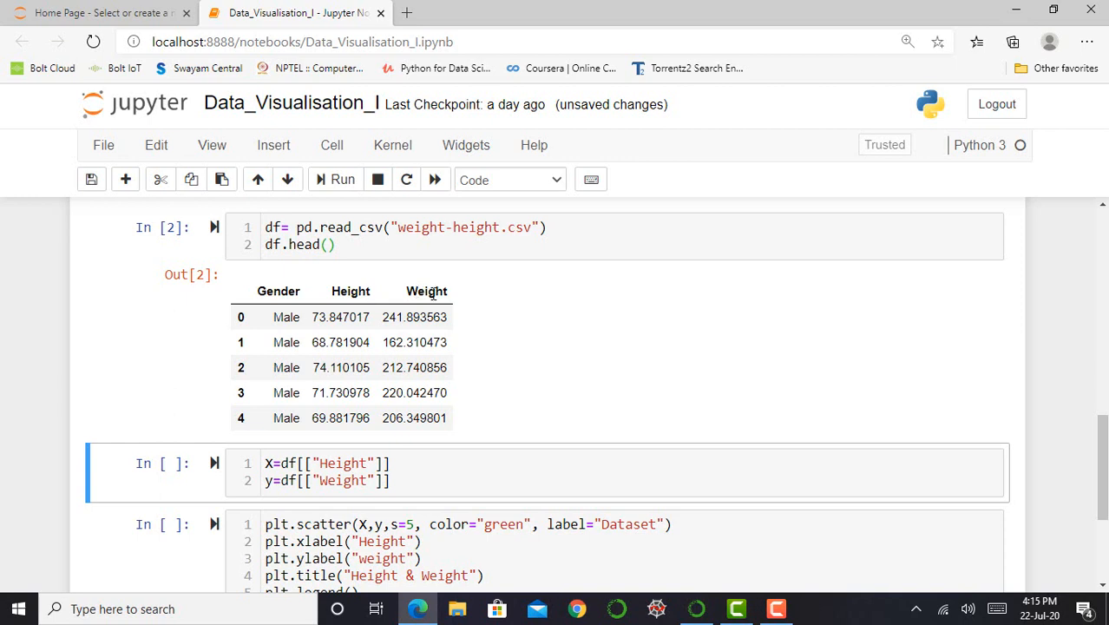
mouse_move(462, 309)
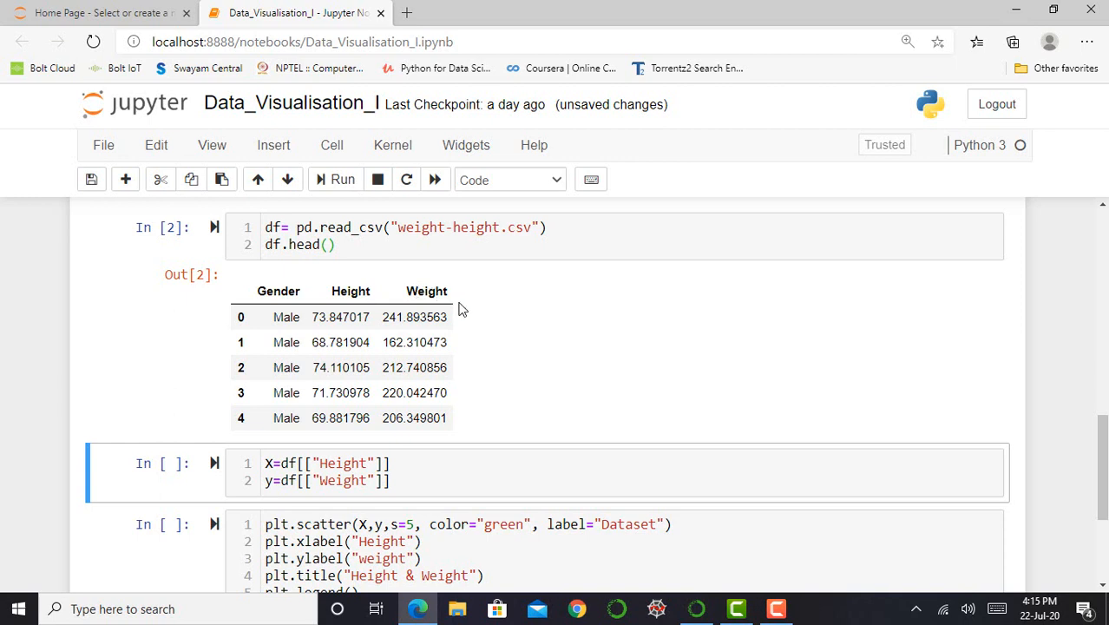
mouse_move(367, 291)
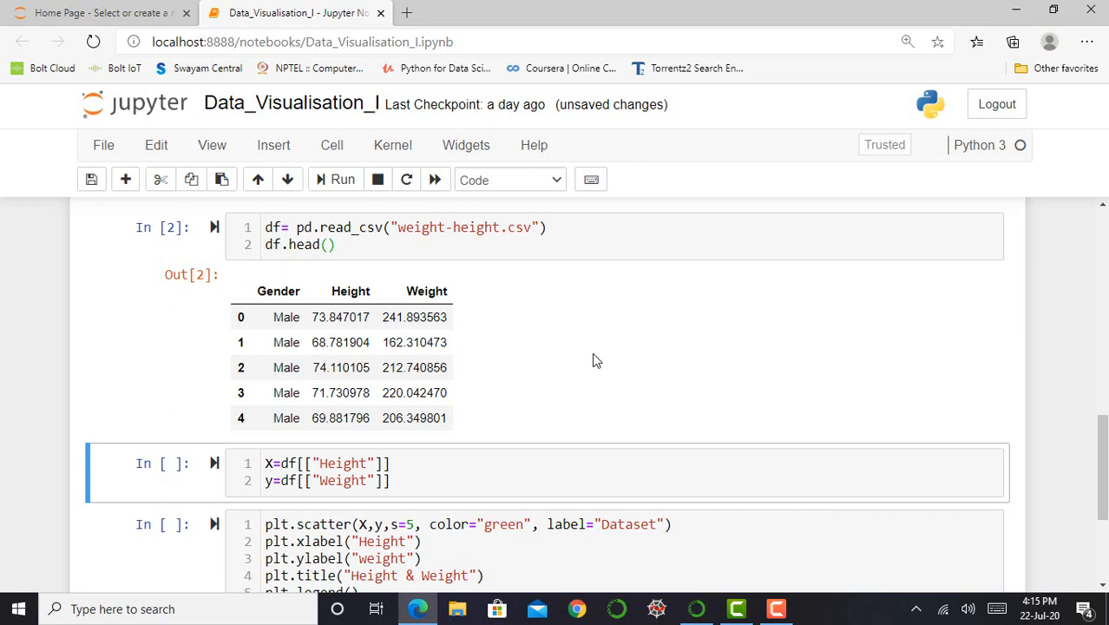
scroll("down", 3)
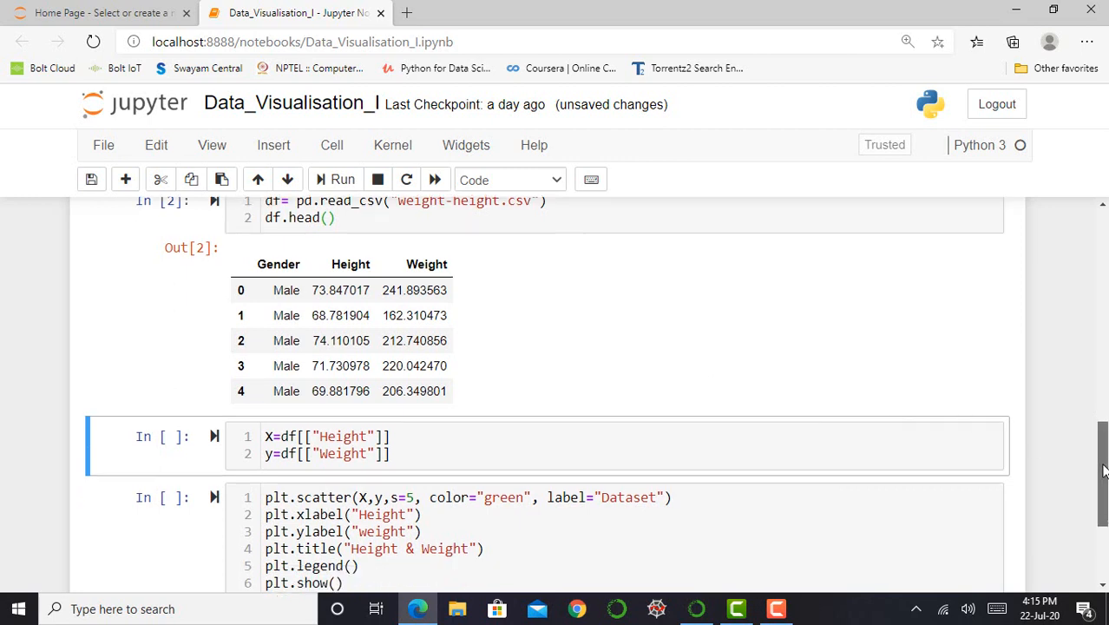
- Run the X/y Height-Weight assignment as In [3], select the scatter cell and save
scroll("down", 3)
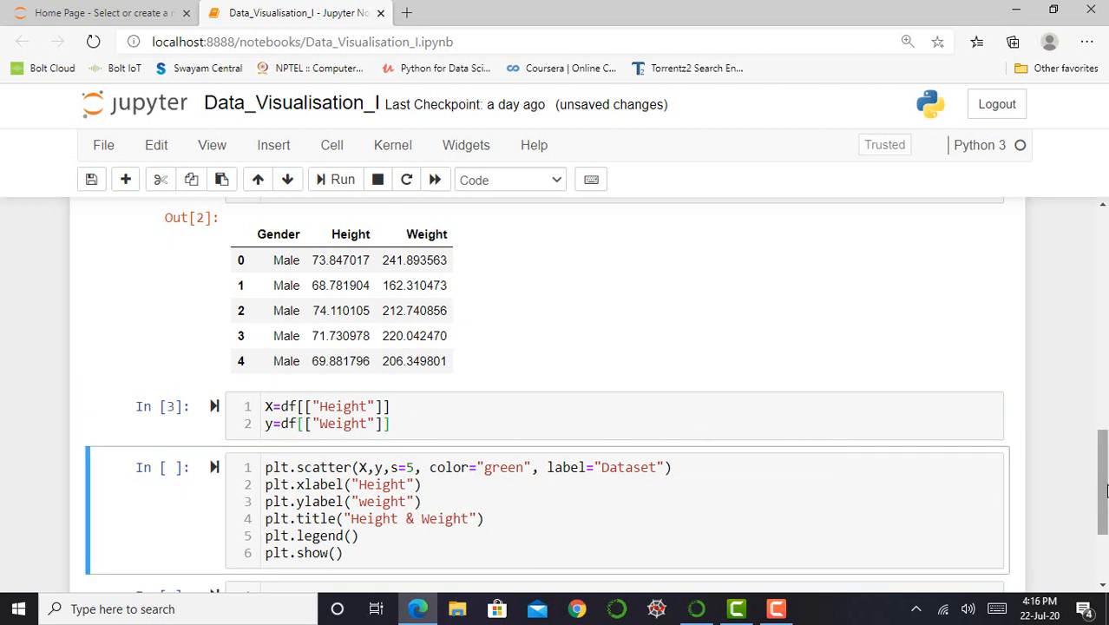
scroll("down", 3)
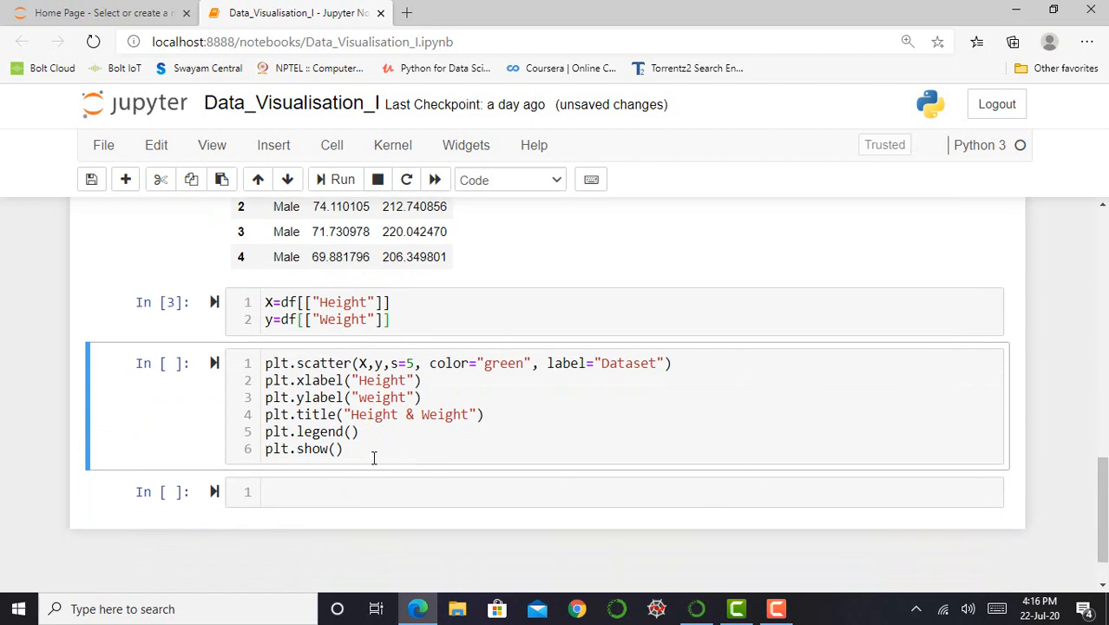
left_click(621, 407)
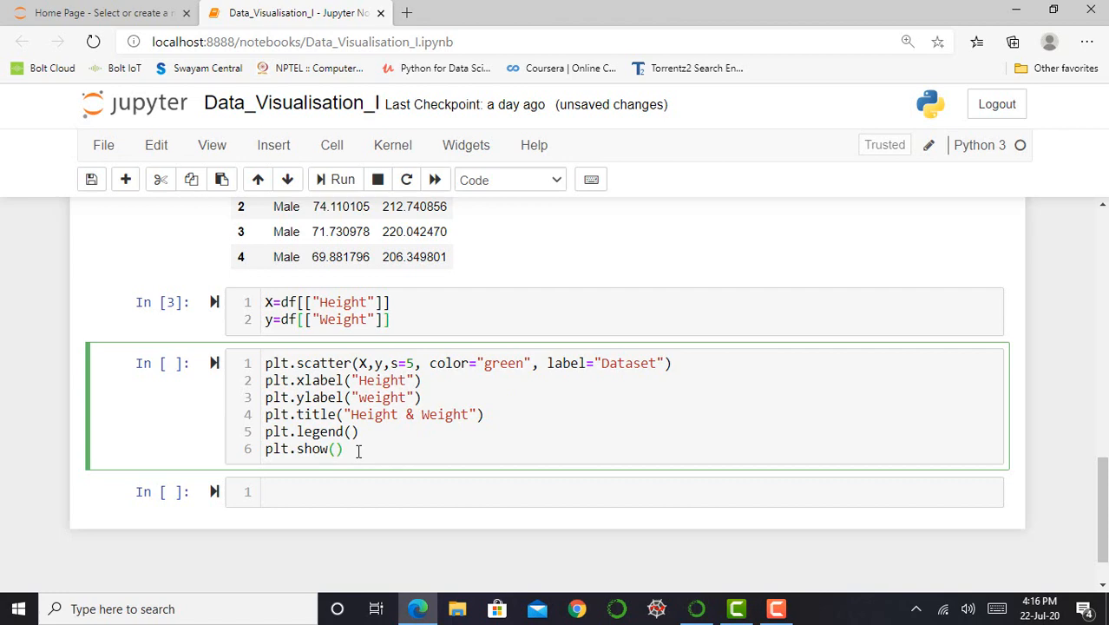
key("ctrl+s")
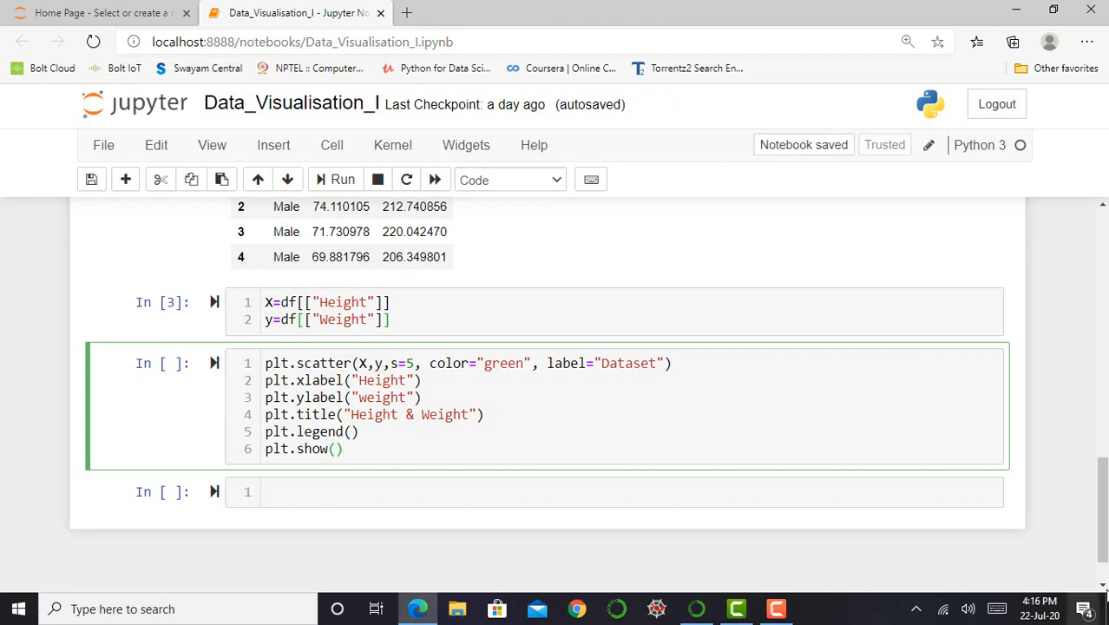
scroll("up", 3)
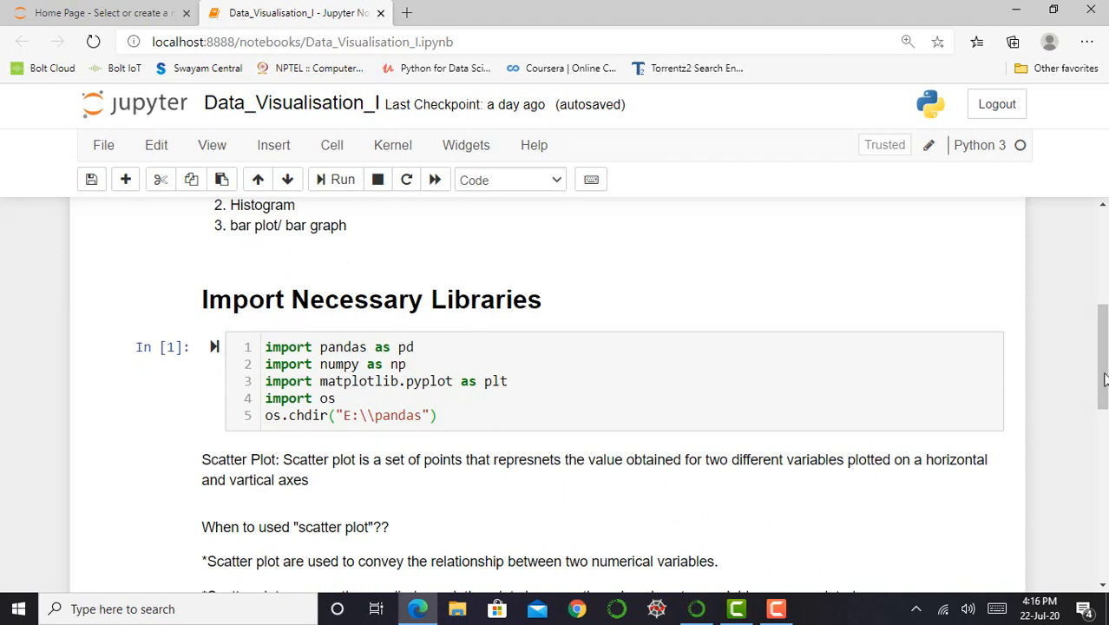
scroll("up", 3)
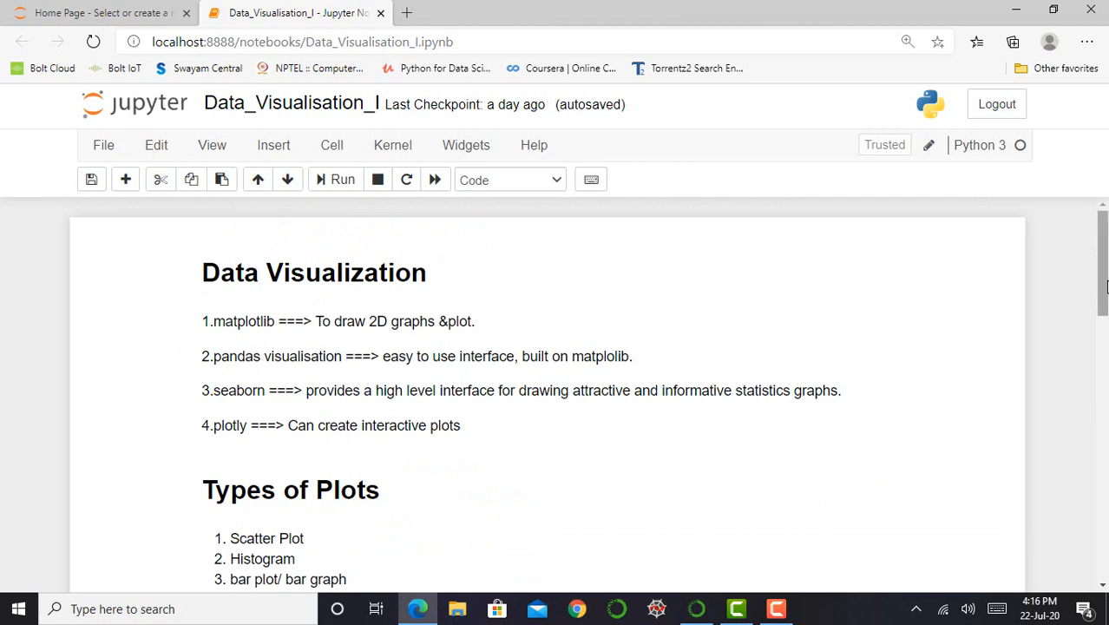
scroll("down", 3)
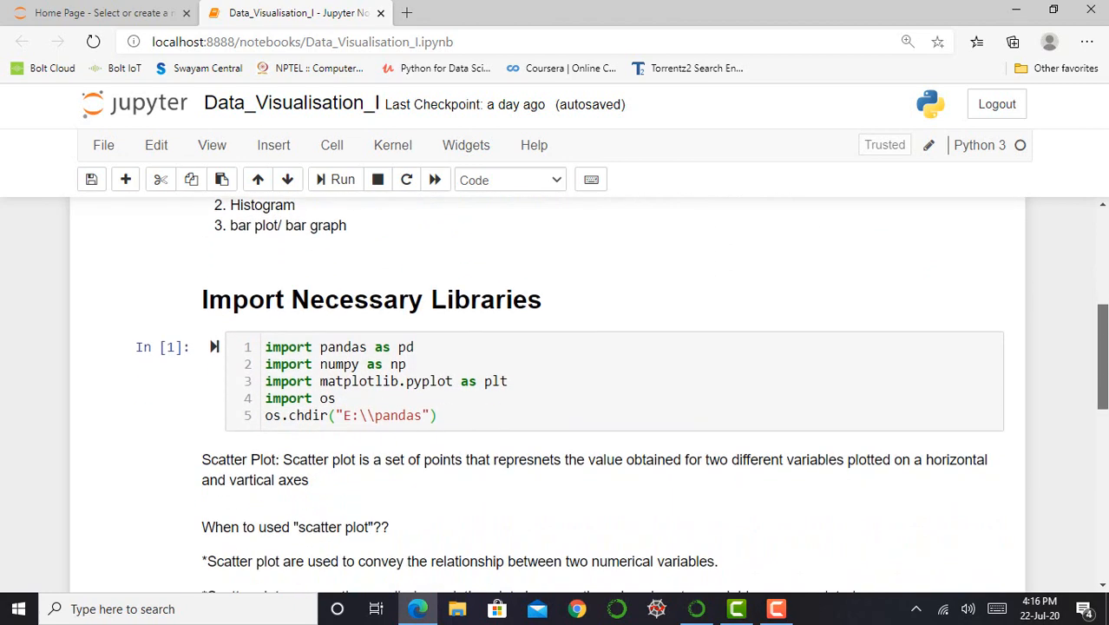
scroll("down", 3)
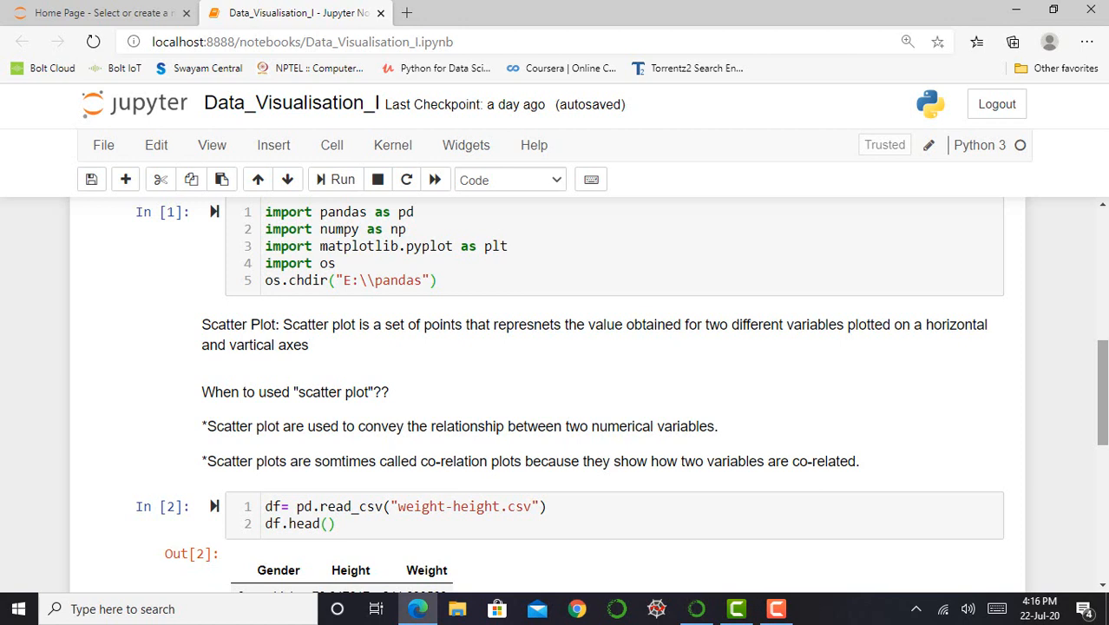
scroll("down", 3)
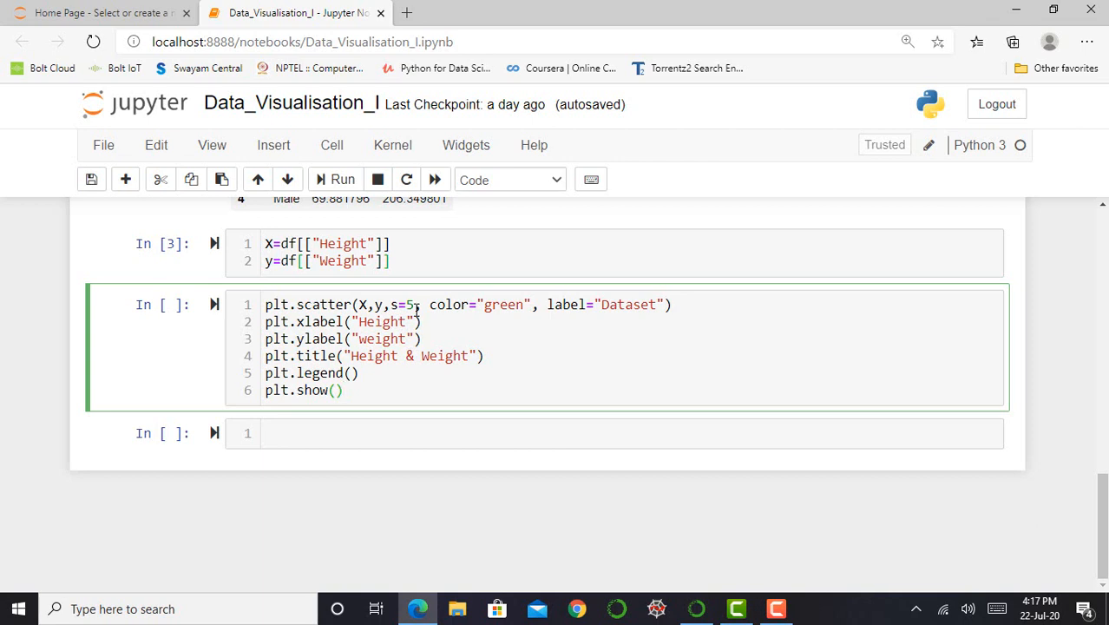
left_click(343, 388)
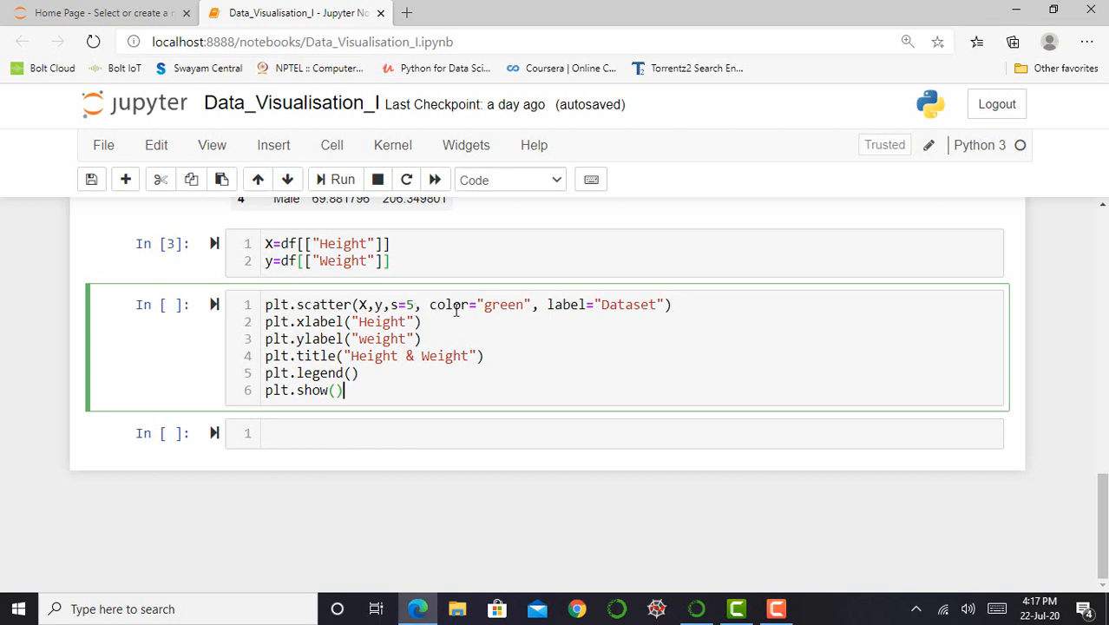
mouse_move(527, 311)
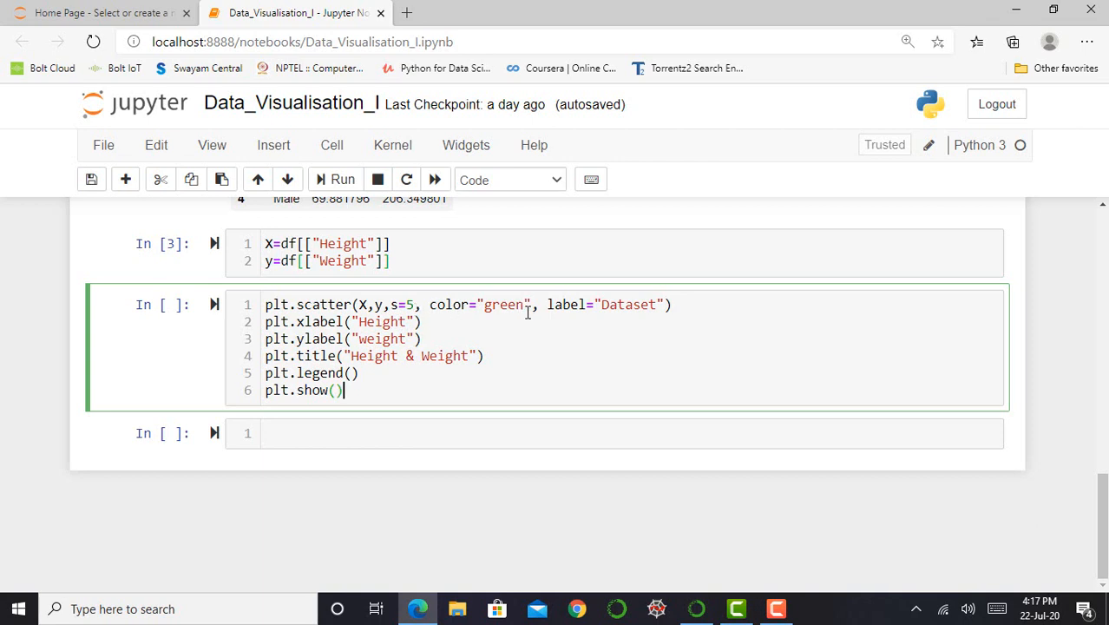
mouse_move(561, 310)
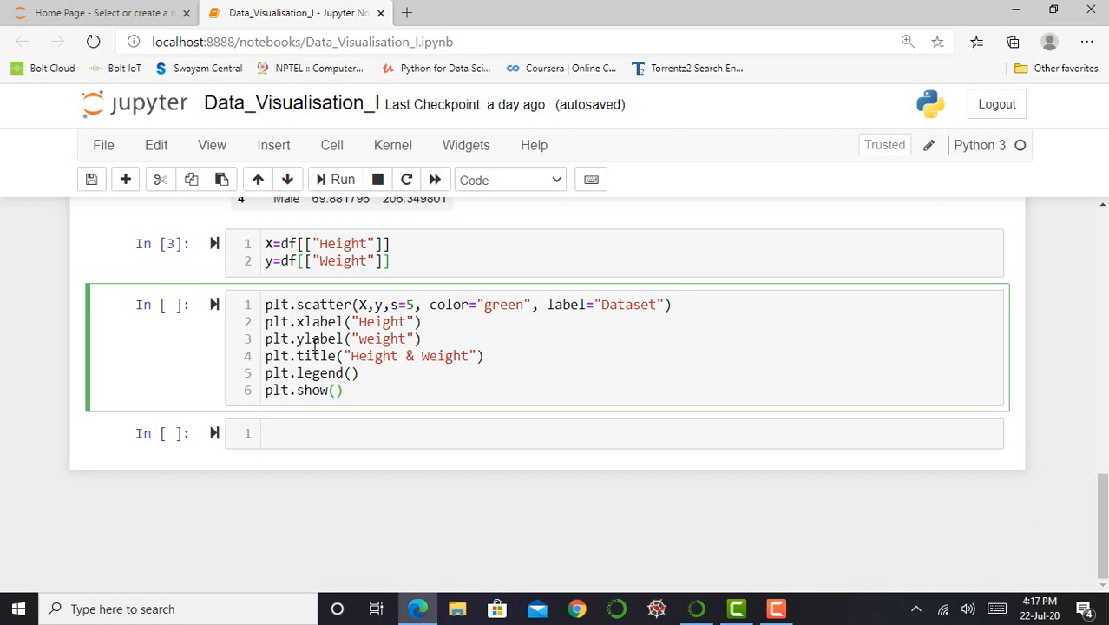
mouse_move(378, 346)
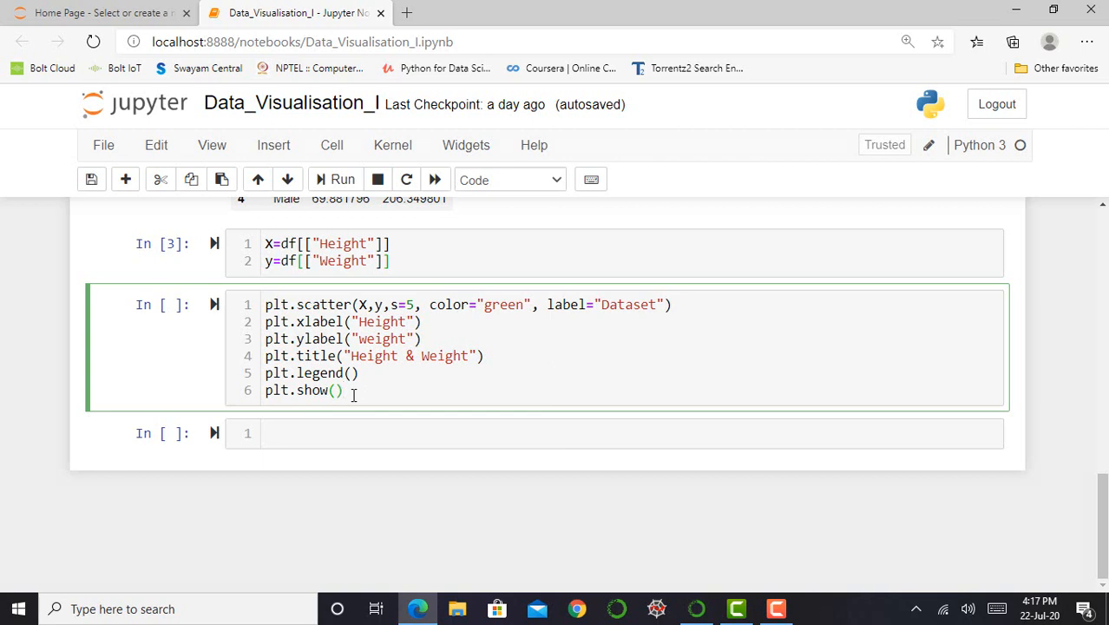
- Run the plt.scatter cell to draw the green Height & Weight plot, then edit the marker size s
left_click(342, 178)
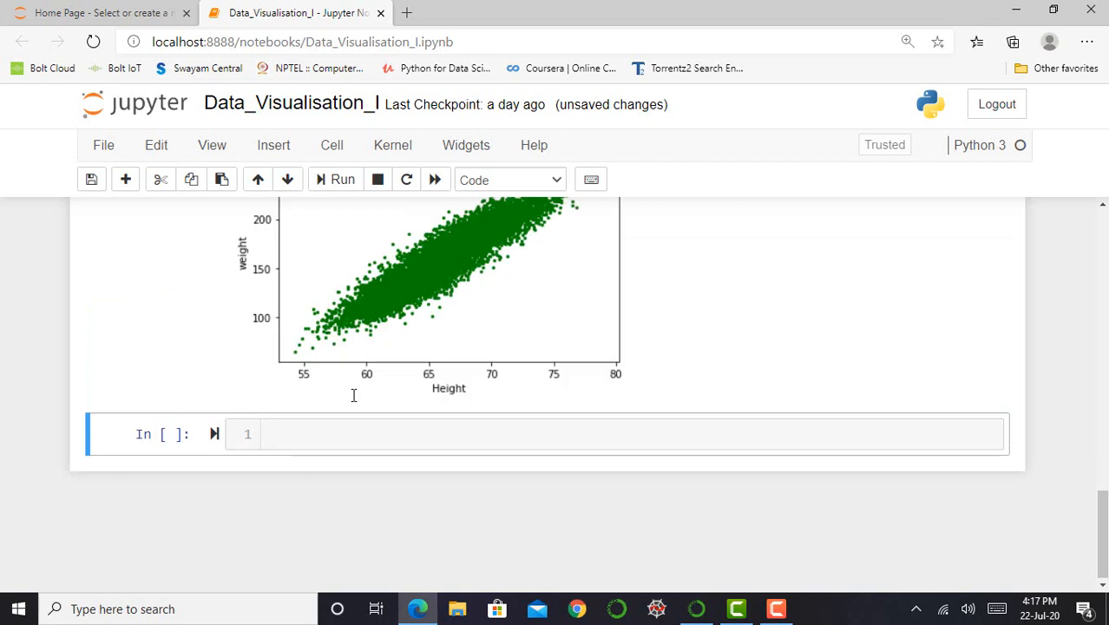
scroll("up", 3)
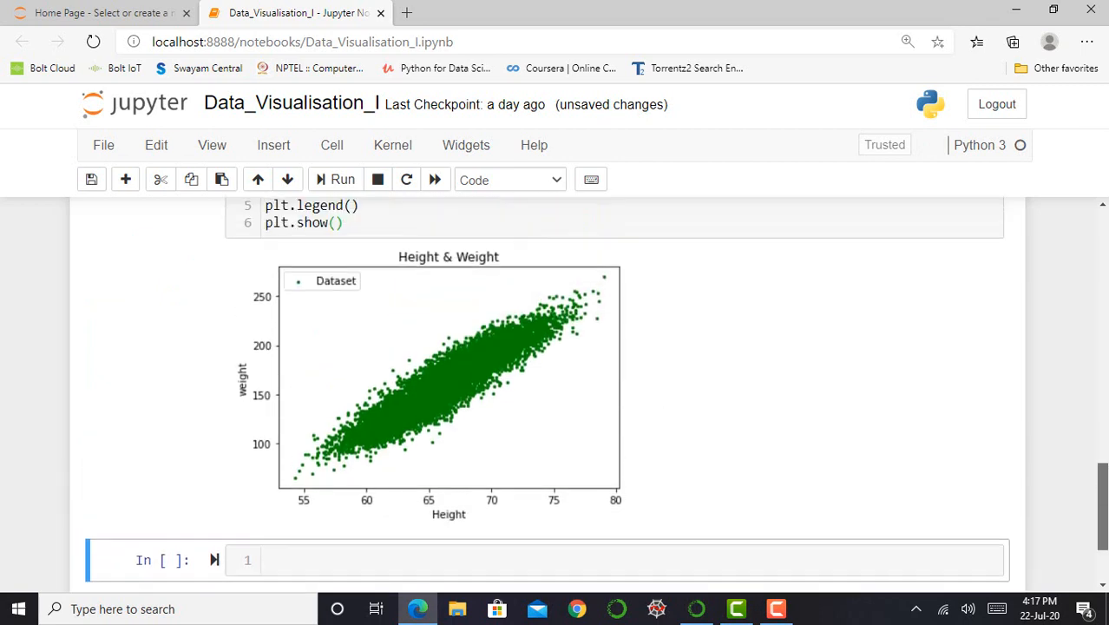
scroll("up", 3)
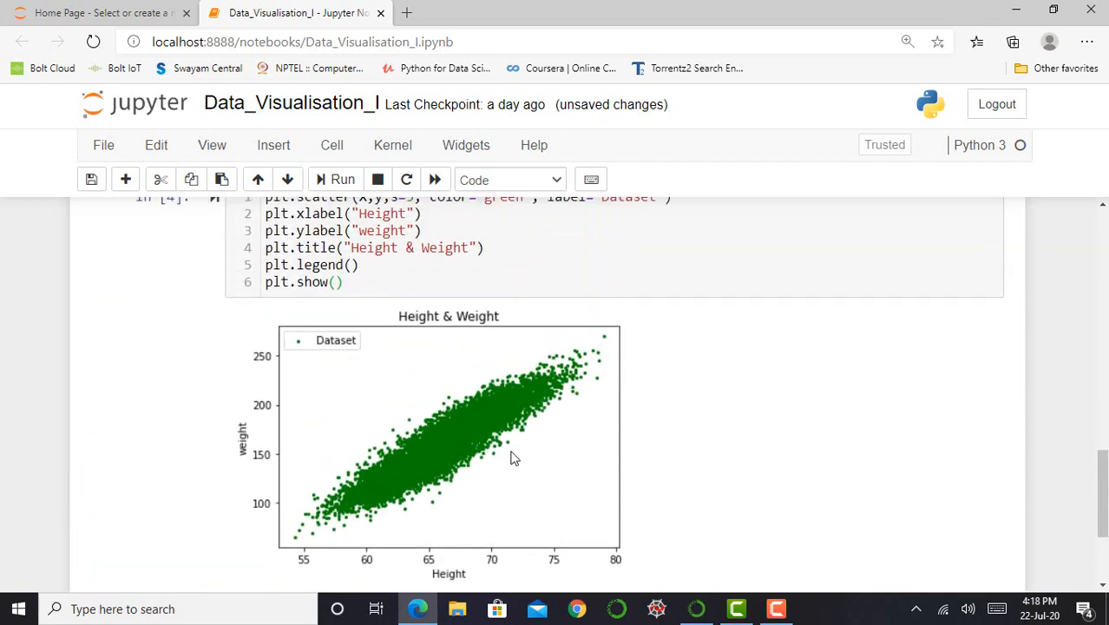
mouse_move(529, 458)
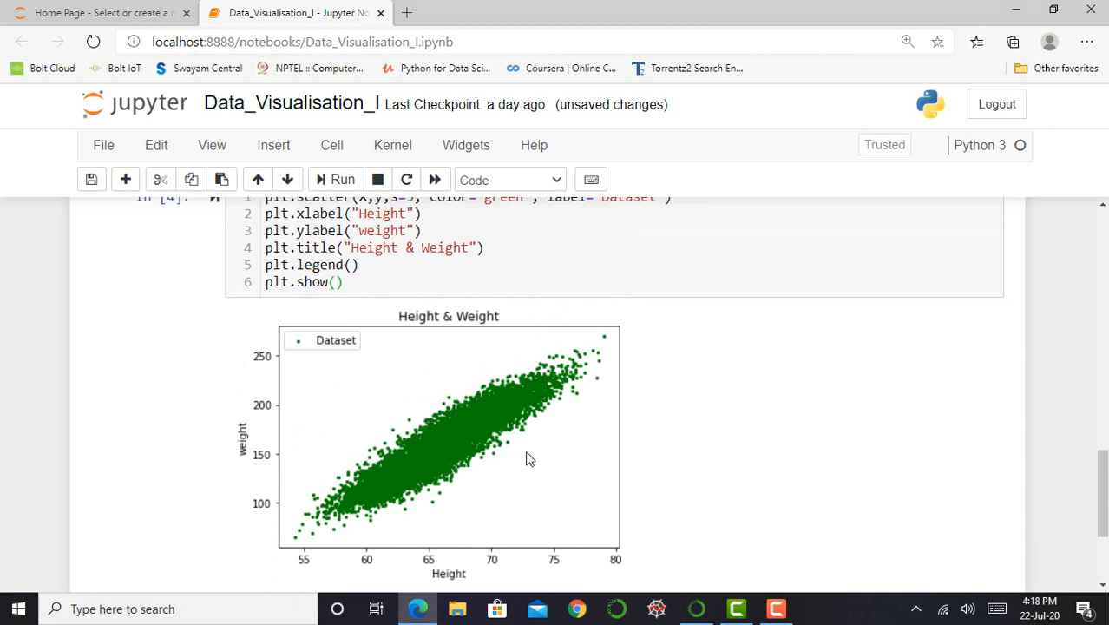
scroll("down", 3)
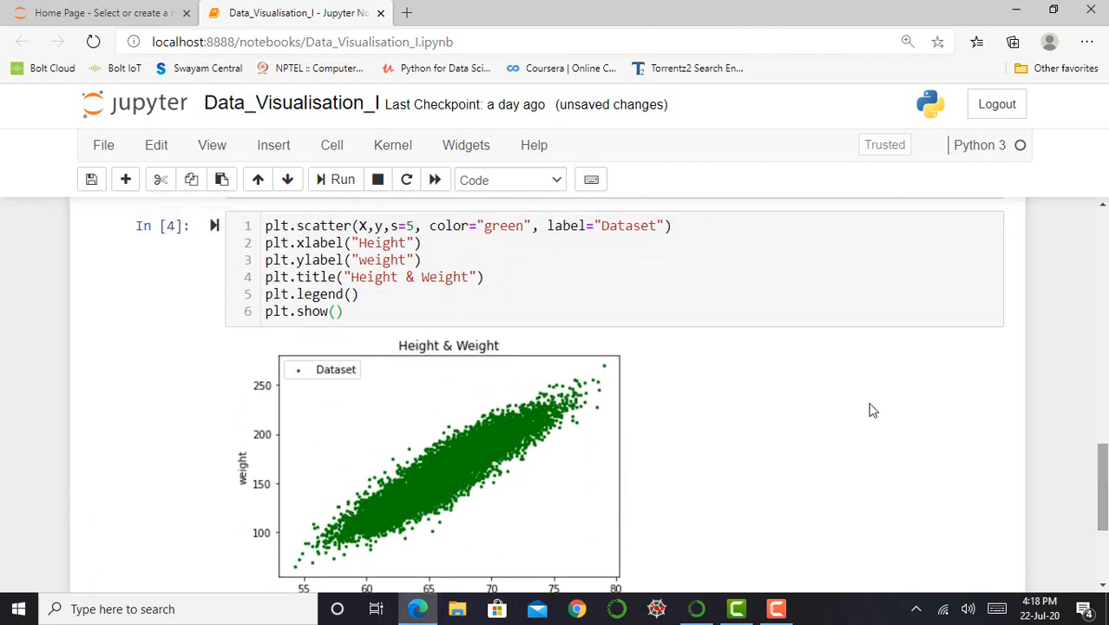
left_click(414, 226)
type("1")
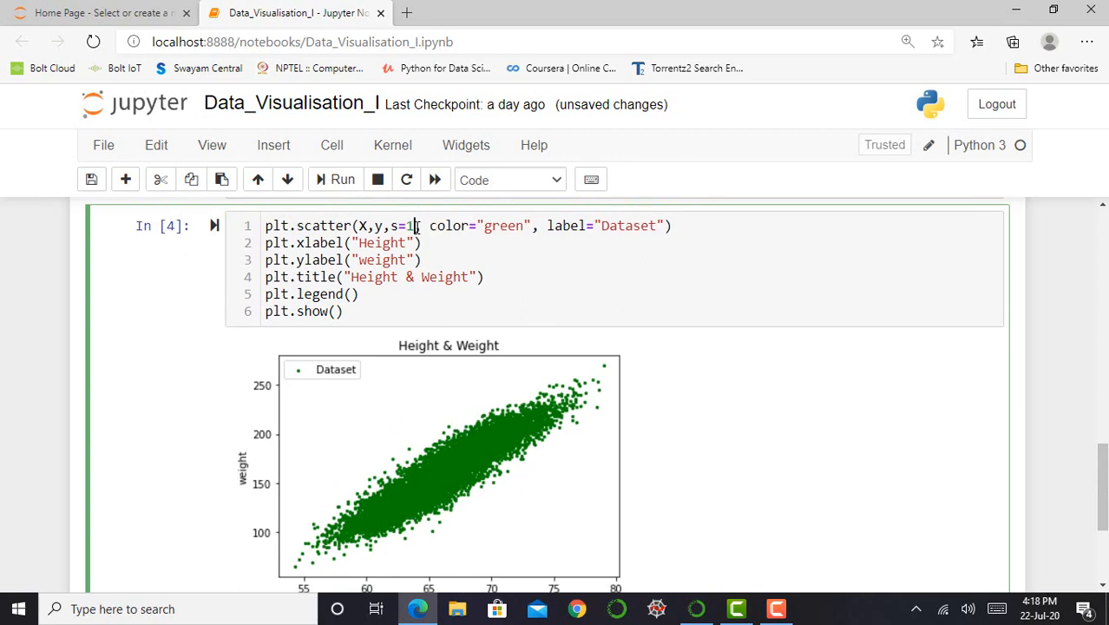
- Set the marker size to s=10 and rerun the scatter cell, giving larger green points
type("0")
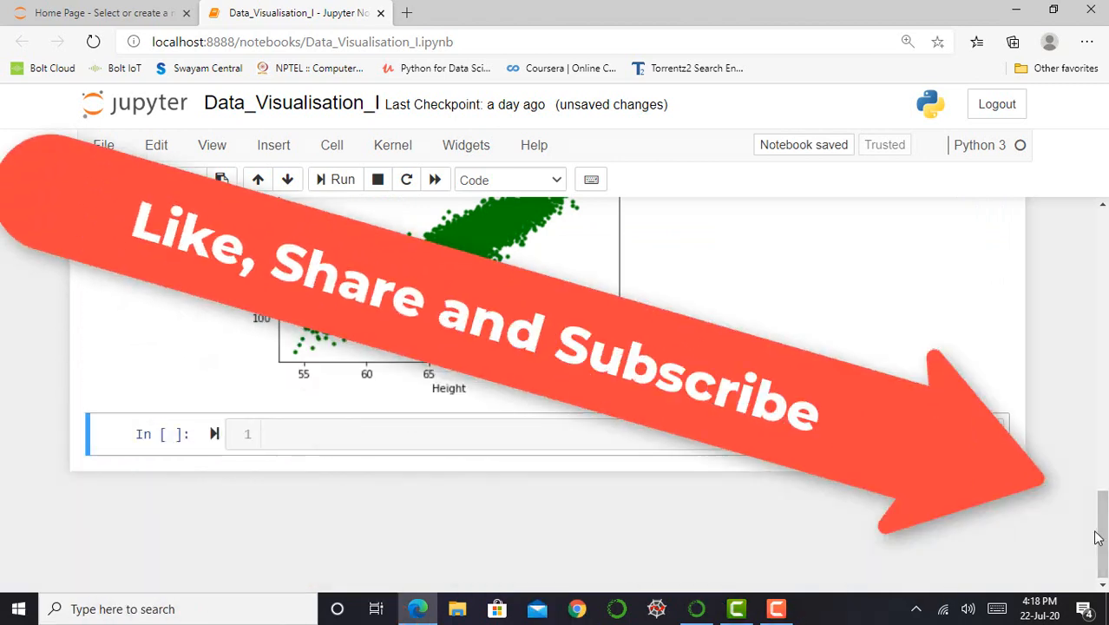
scroll("up", 3)
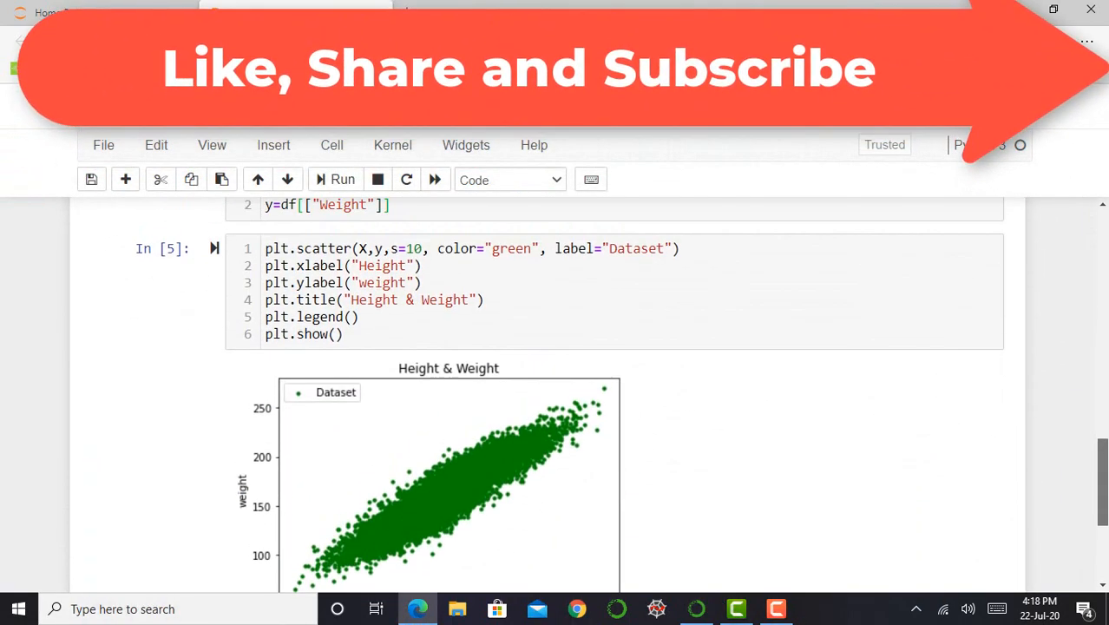
scroll("down", 3)
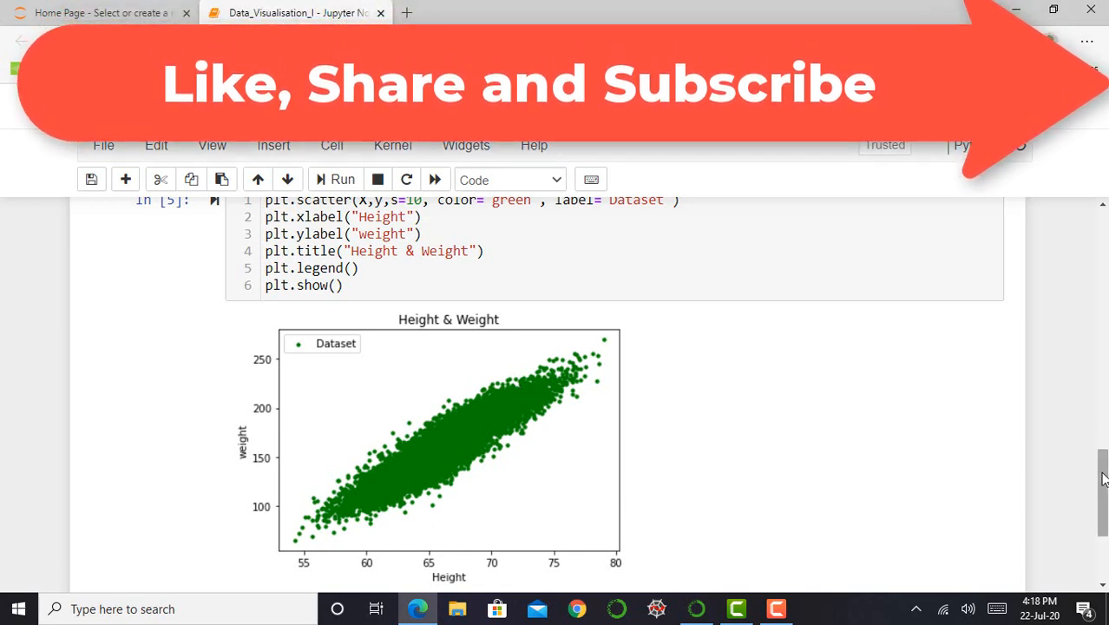
scroll("up", 3)
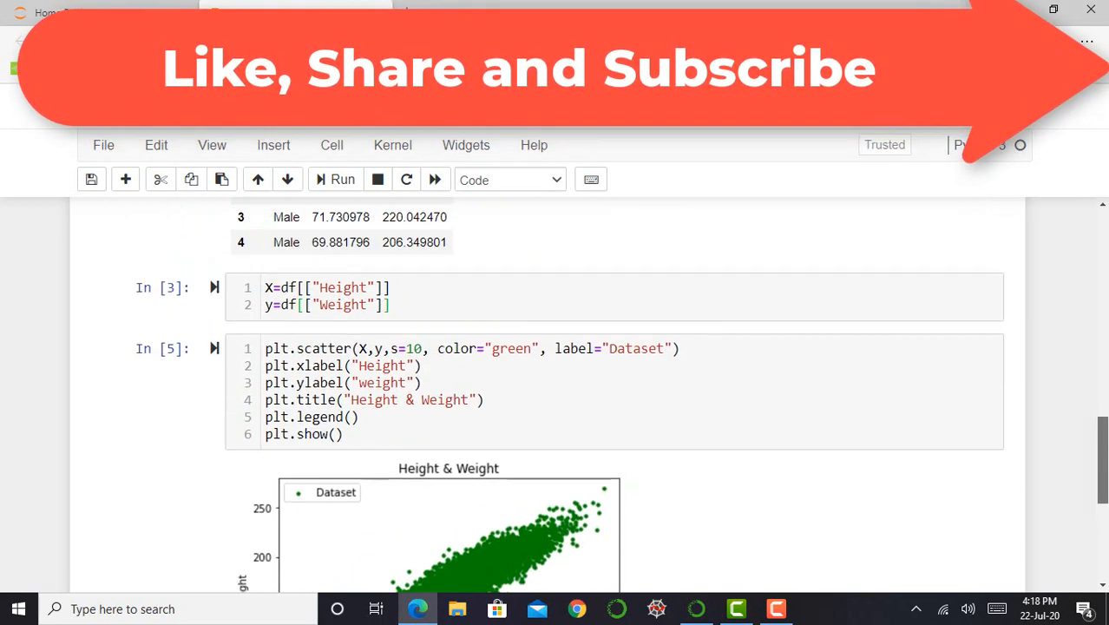
scroll("down", 3)
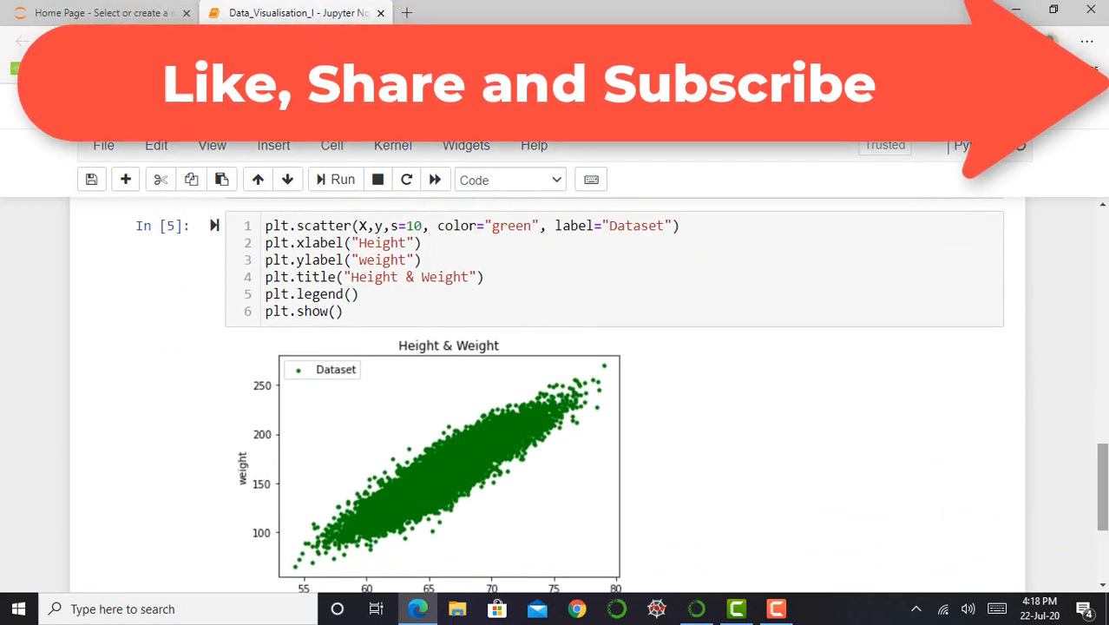